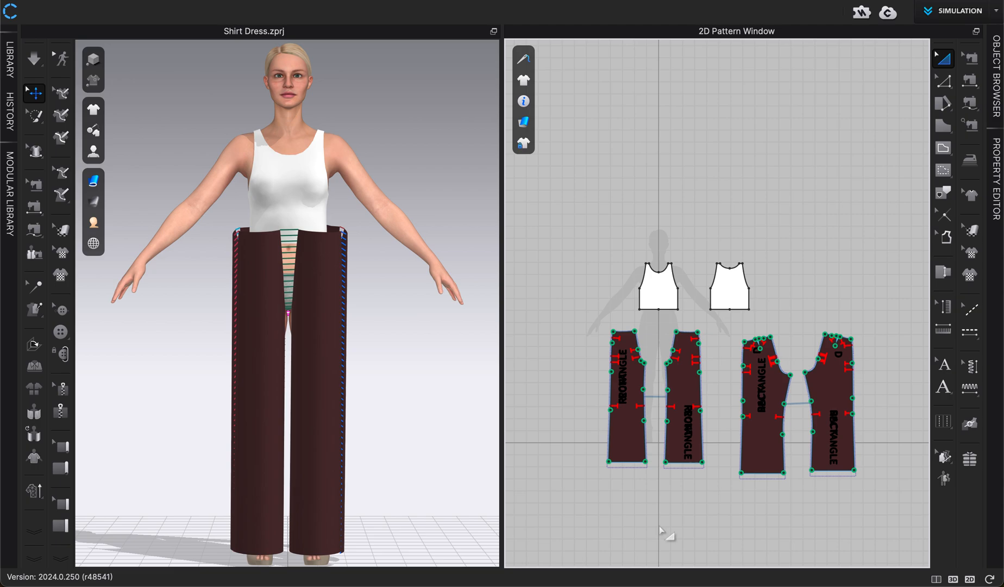
mouse_move(182, 394)
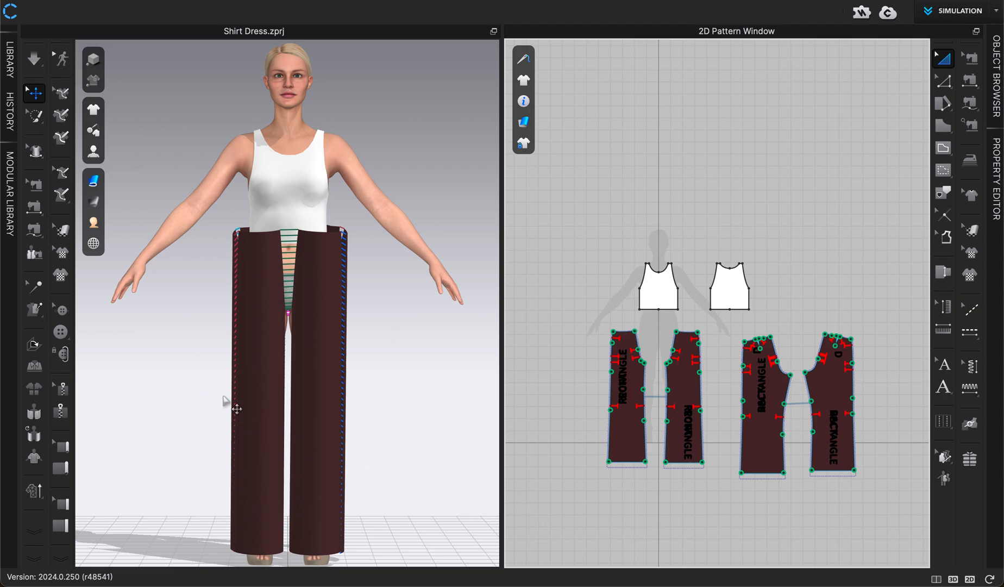
mouse_move(297, 364)
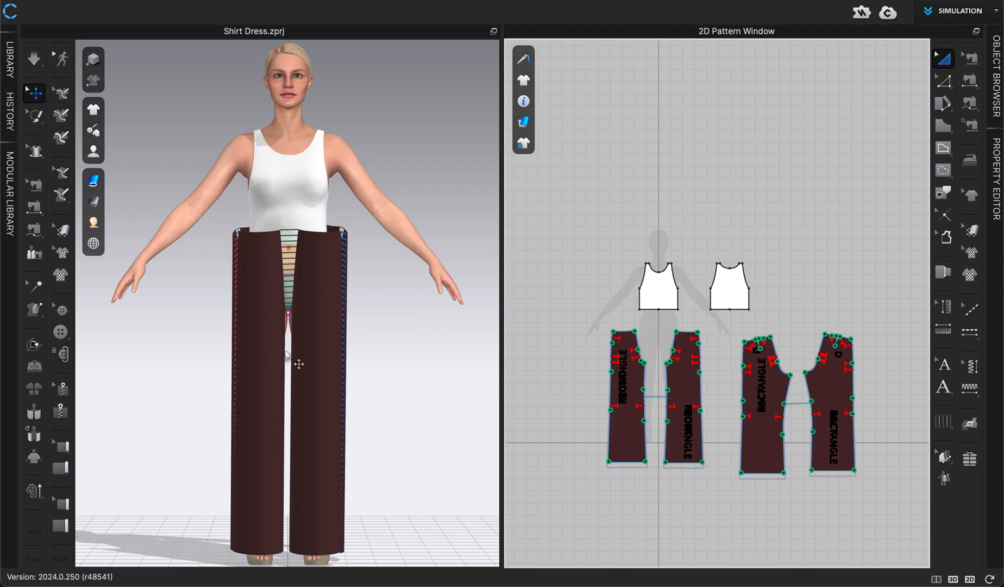
mouse_move(307, 416)
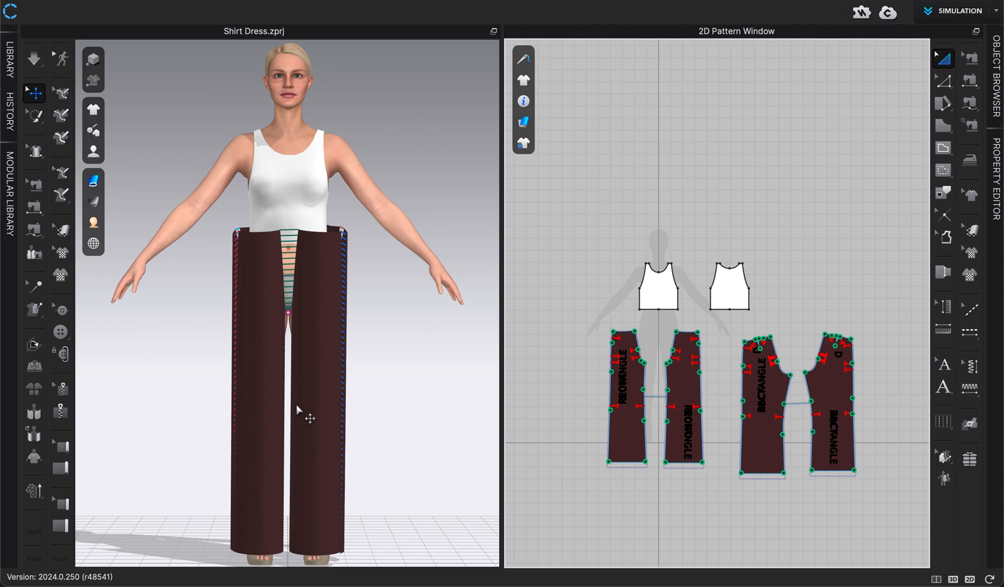
mouse_move(247, 392)
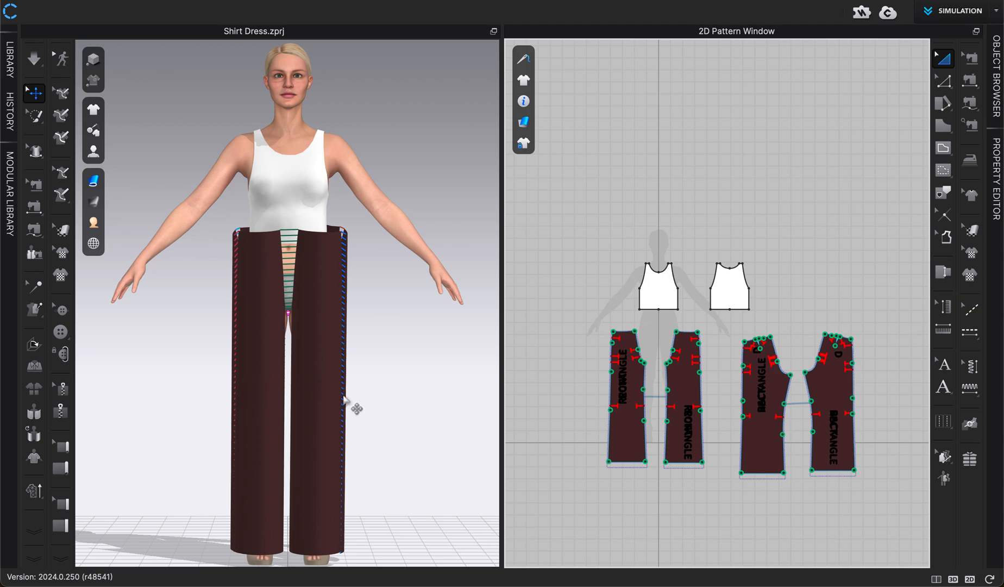
- Simulate the maroon pants until they settle on the hips, then stop simulation
click(33, 59)
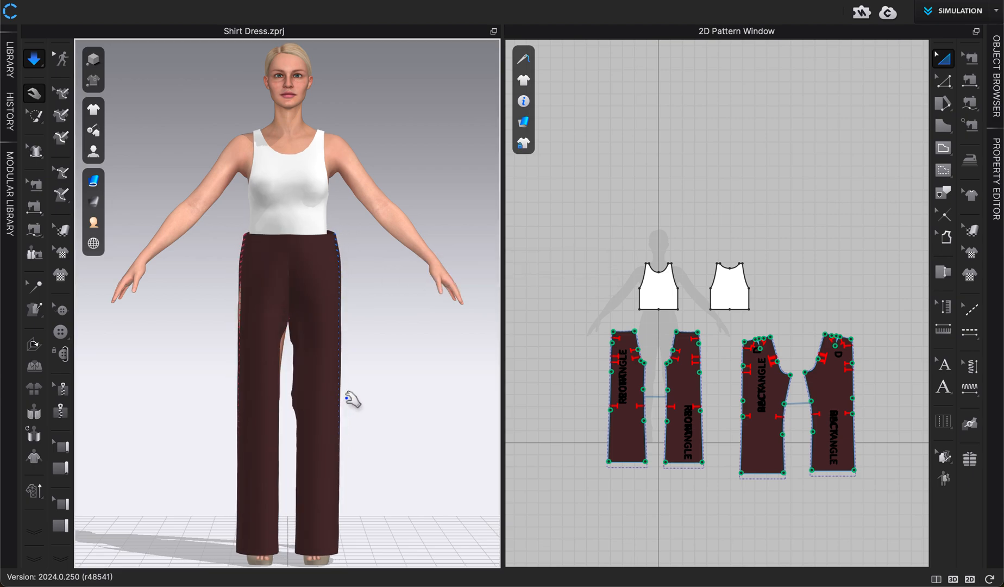
click(683, 397)
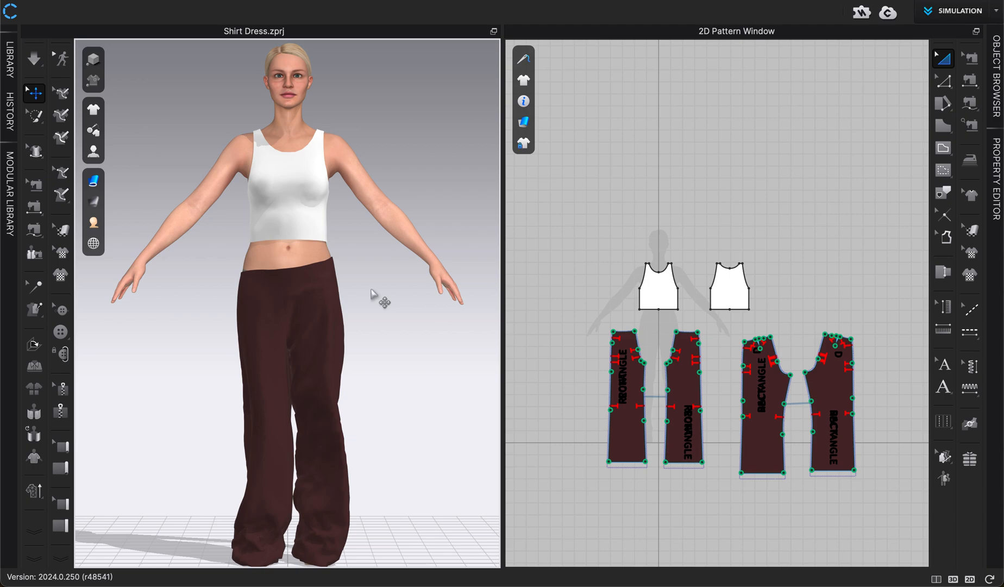
mouse_move(7, 77)
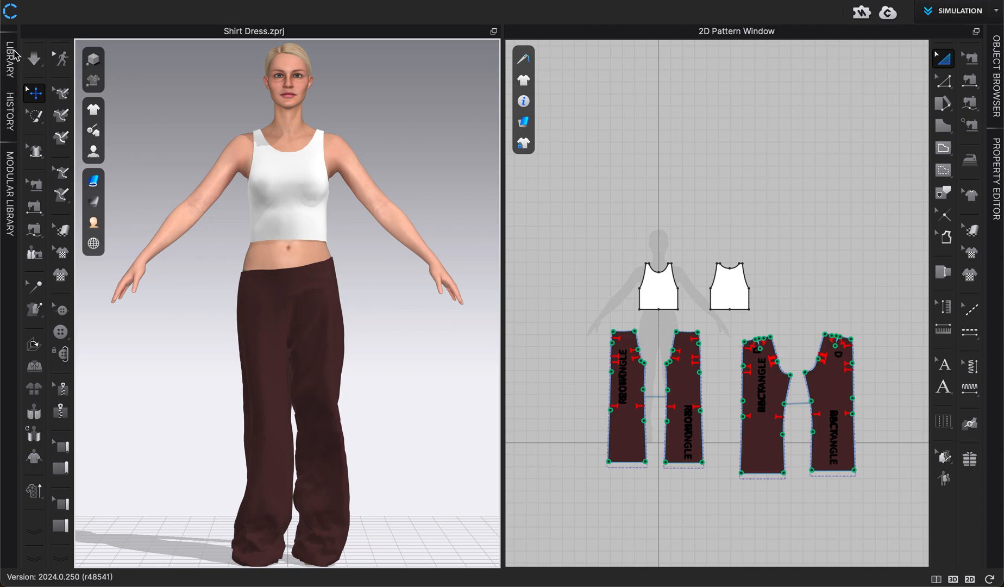
mouse_move(16, 58)
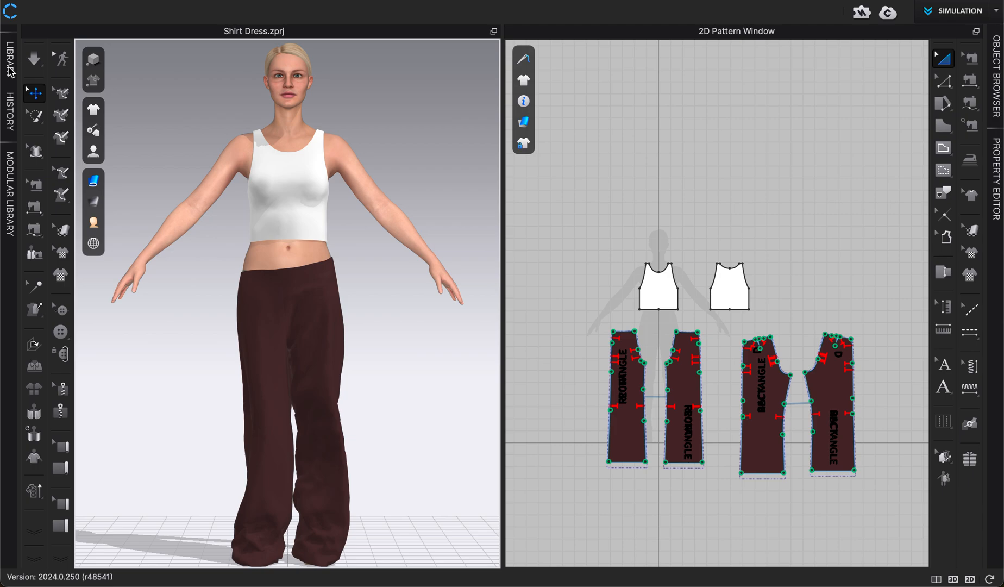
- Browse the Library to Avatar > Female_V2 > Size and the US_ASTM_Missy_Straight presets
click(9, 45)
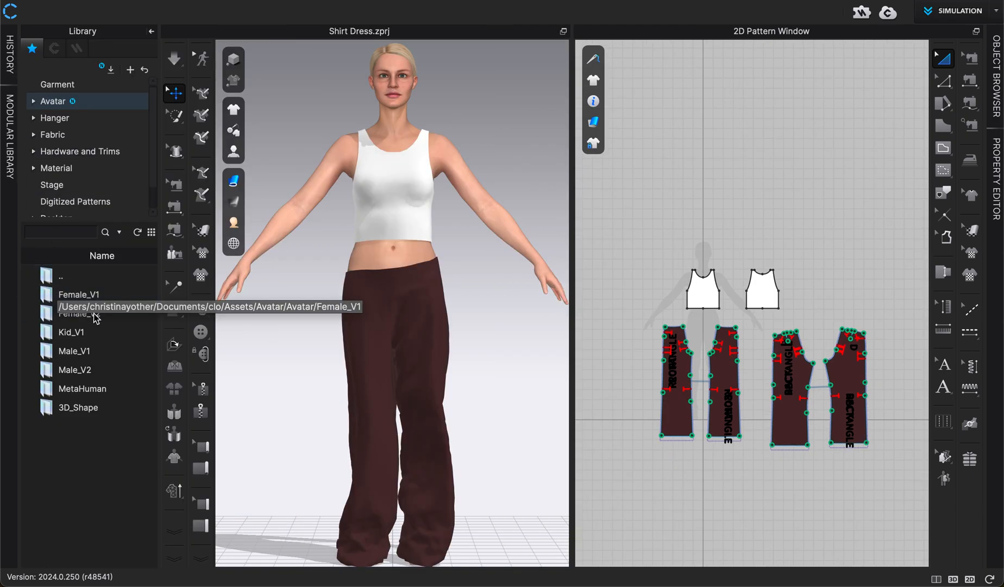
mouse_move(78, 313)
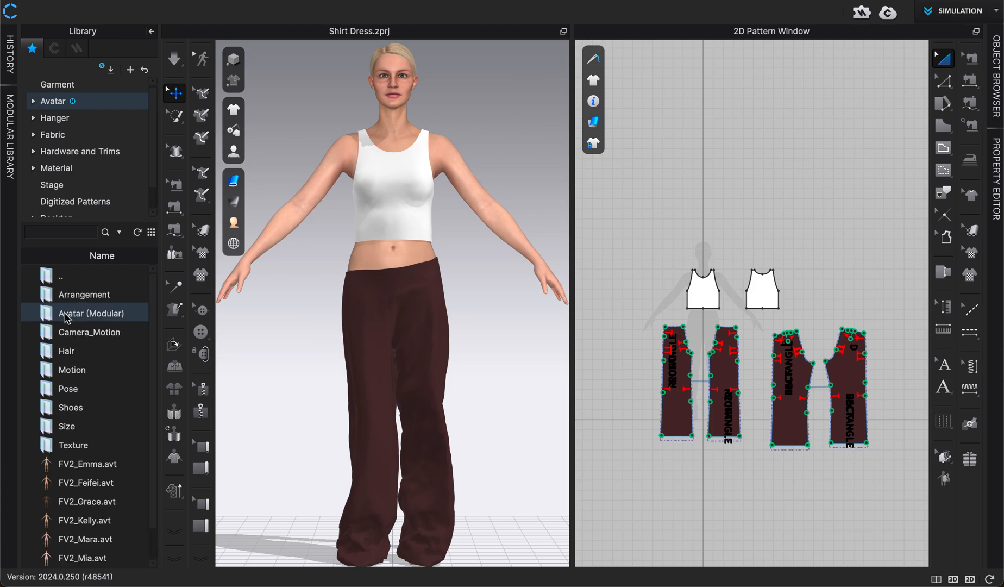
click(66, 426)
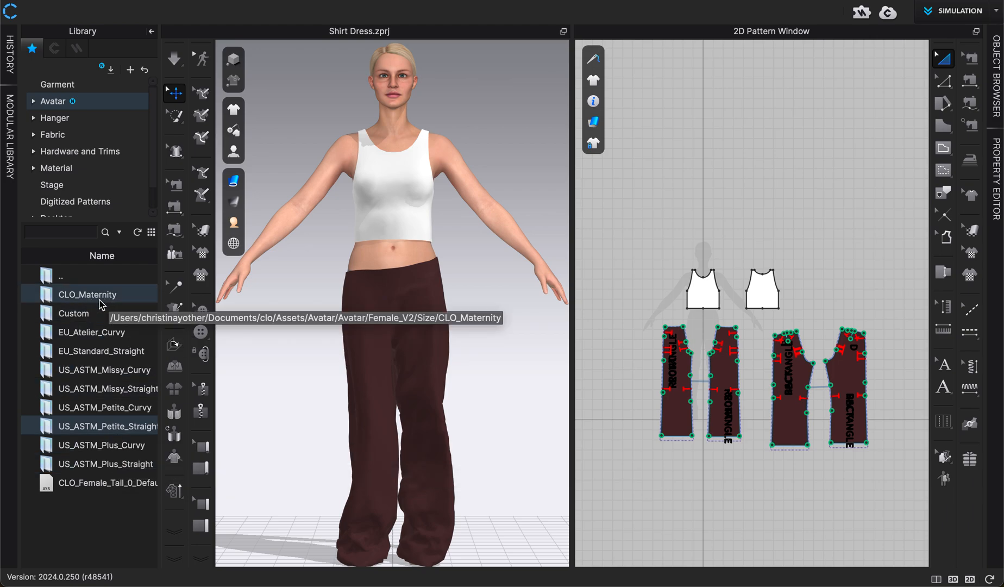
mouse_move(121, 389)
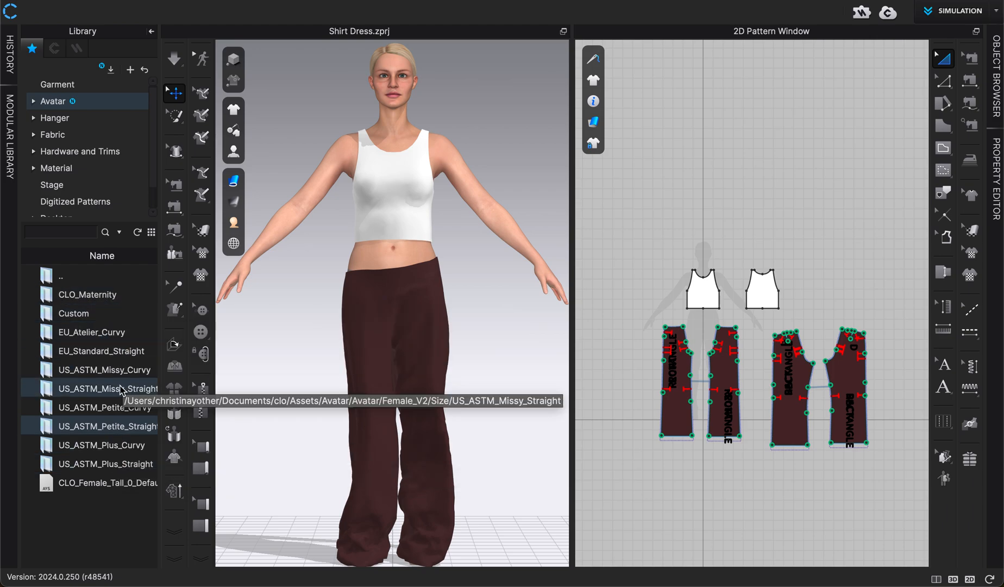
mouse_move(105, 407)
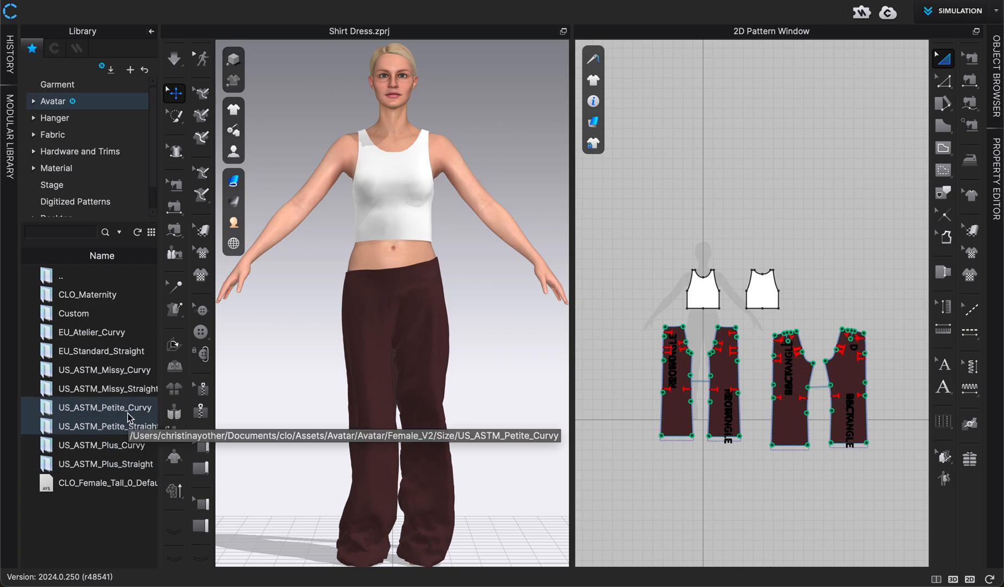
mouse_move(118, 445)
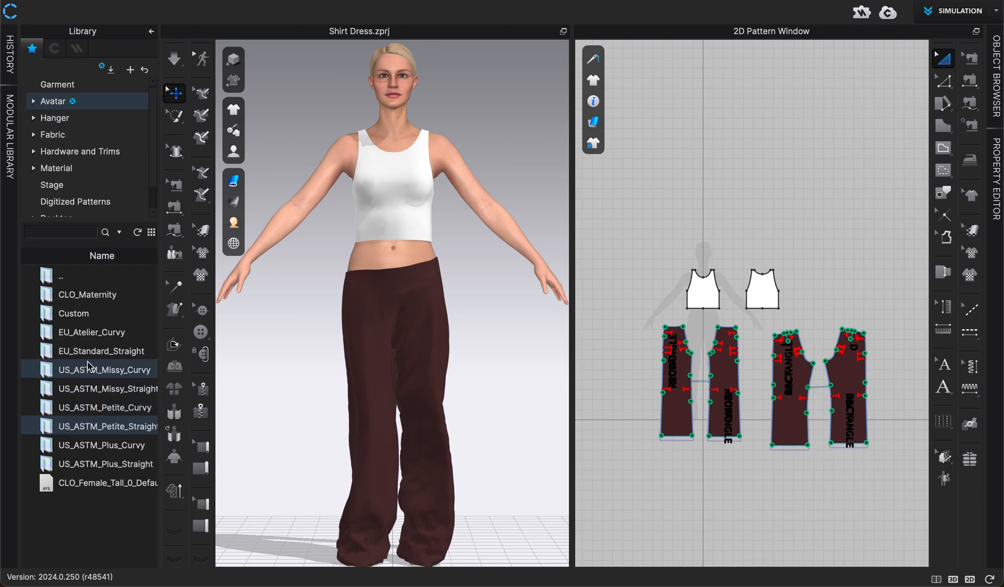
click(107, 388)
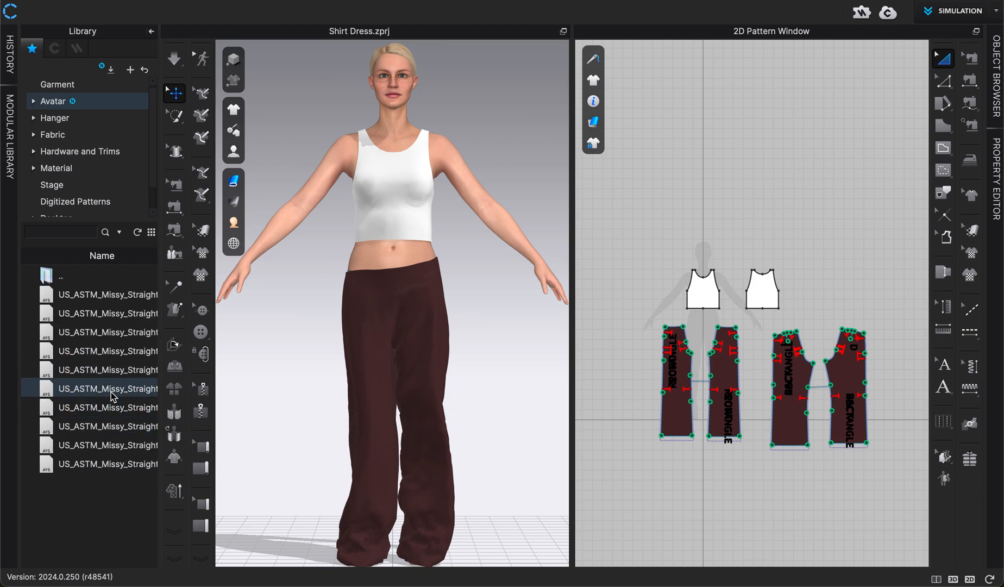
mouse_move(113, 393)
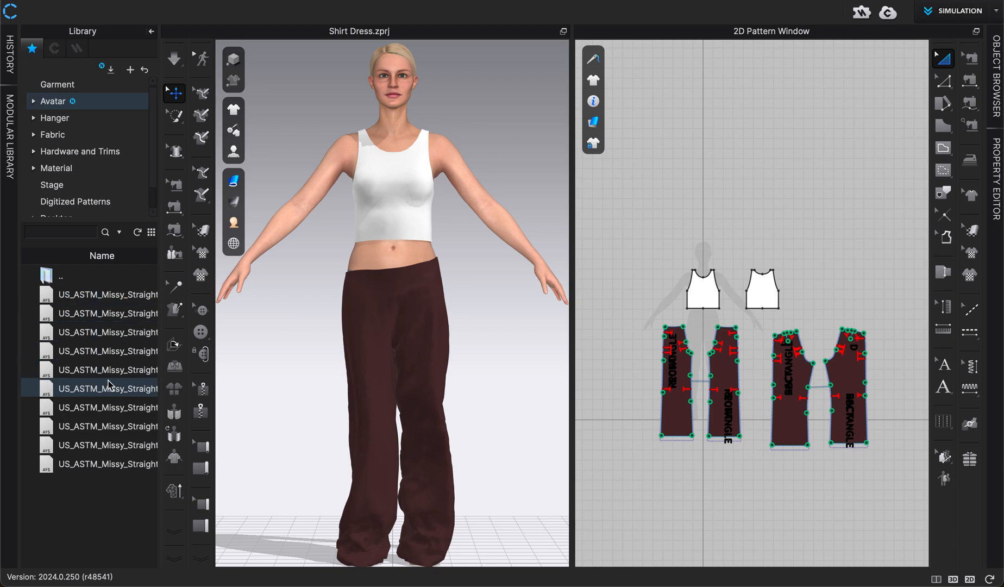
click(107, 313)
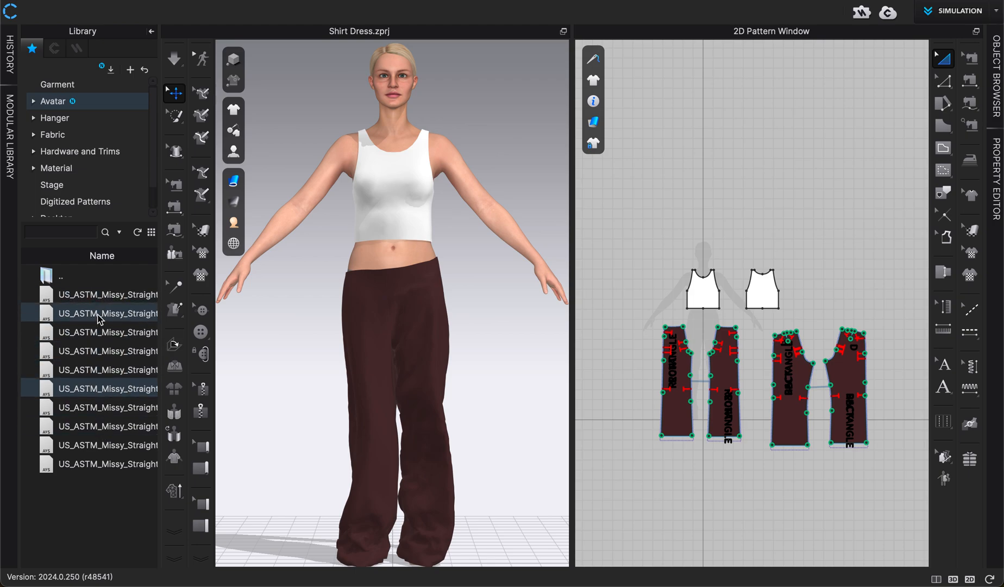
mouse_move(107, 294)
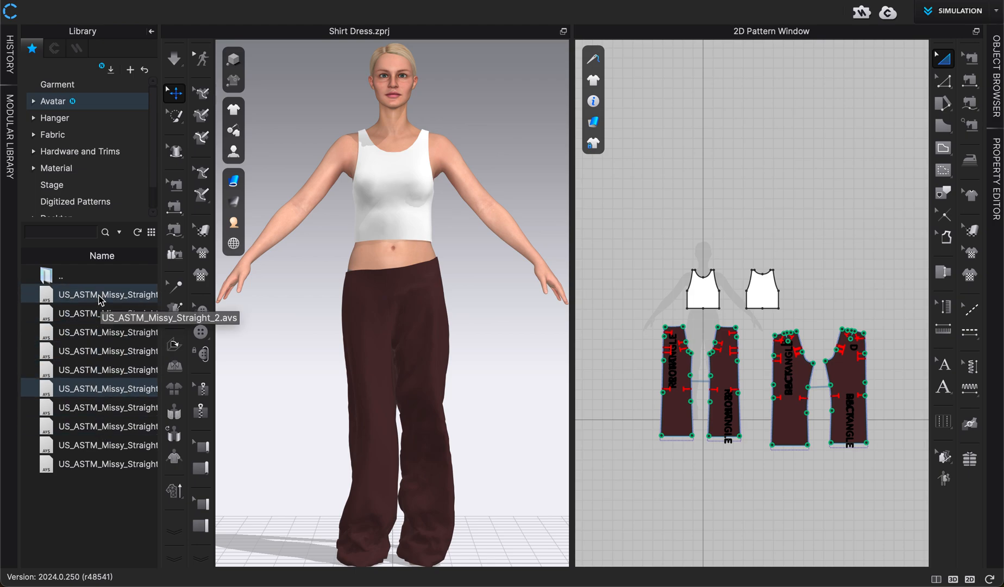
mouse_move(96, 349)
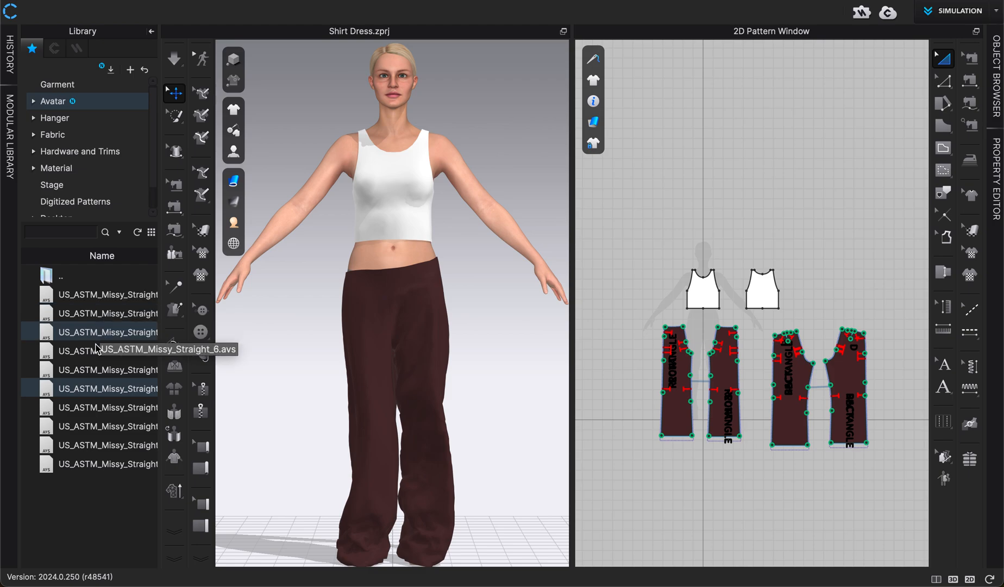
mouse_move(107, 463)
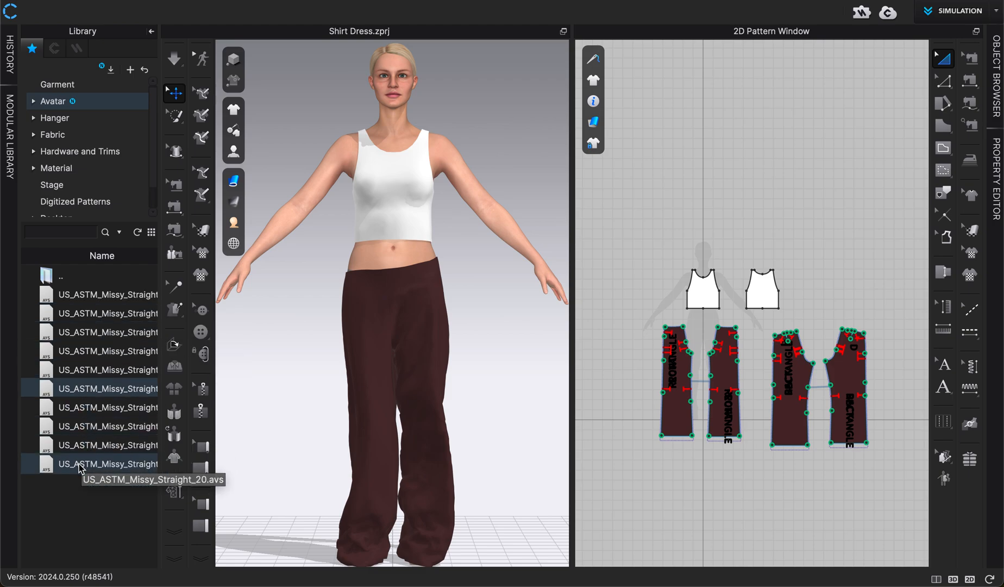
mouse_move(107, 444)
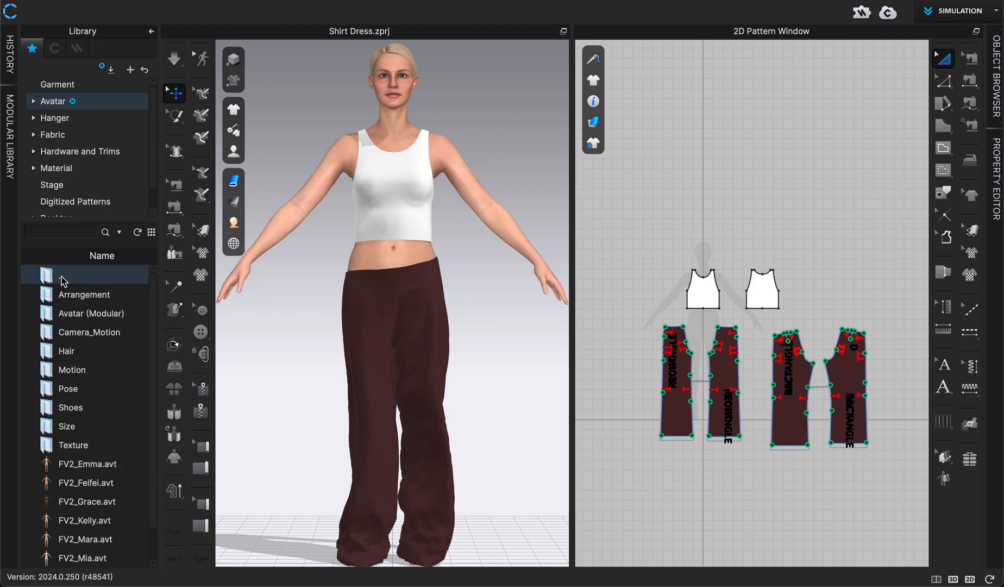
- Move up a folder and enter Female_V1 to list its Missy Straight .avs presets
click(86, 483)
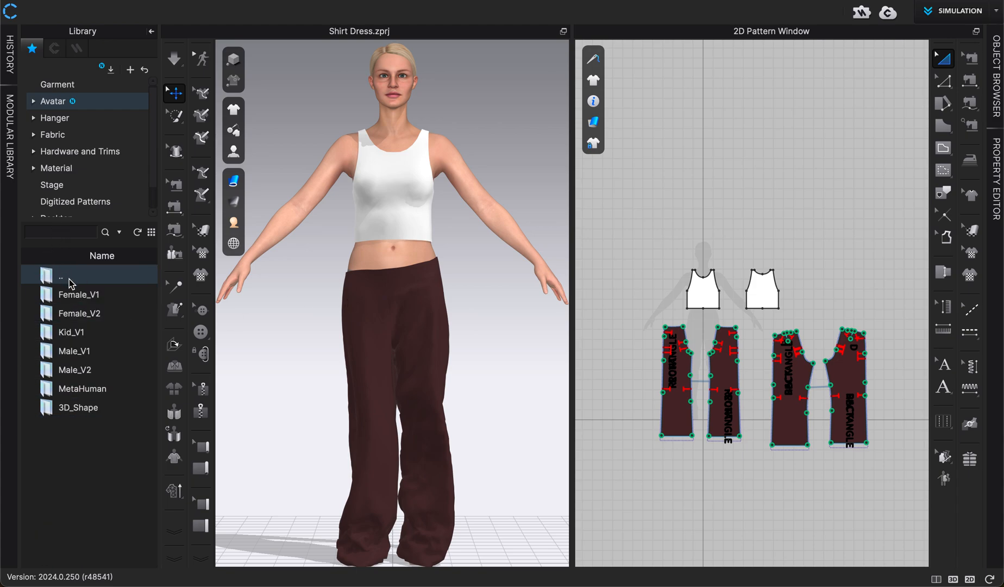
click(80, 313)
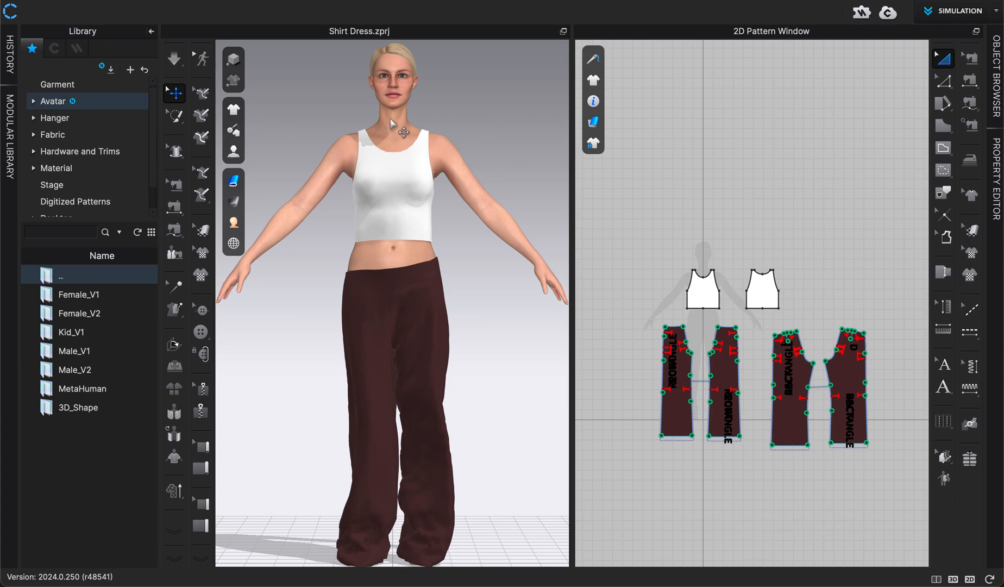
click(78, 313)
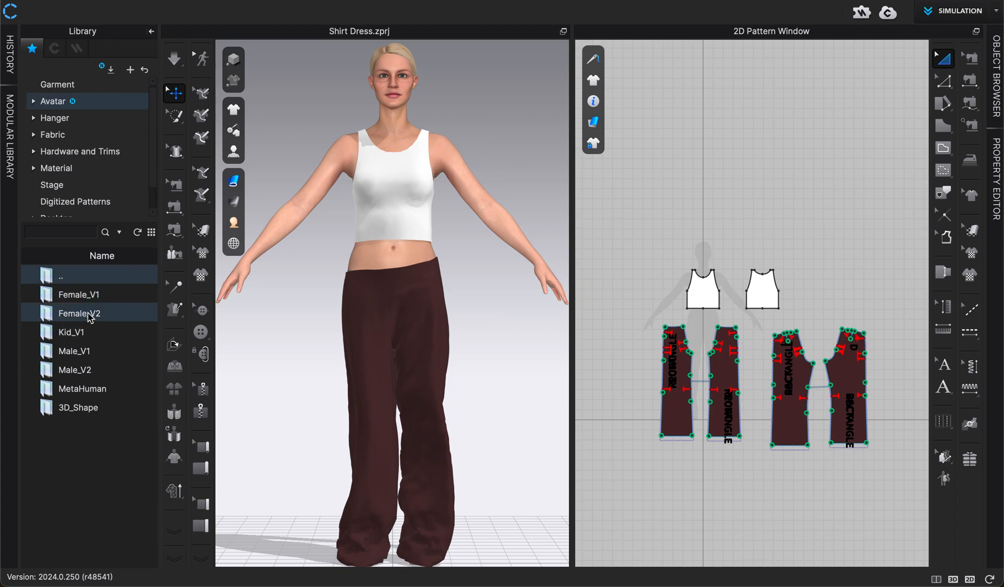
double_click(80, 313)
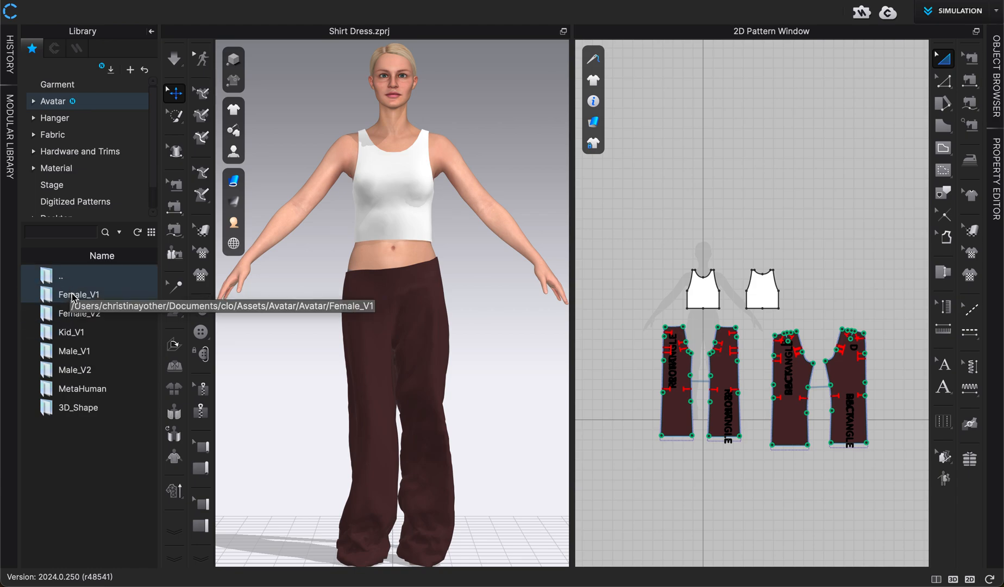
mouse_move(66, 317)
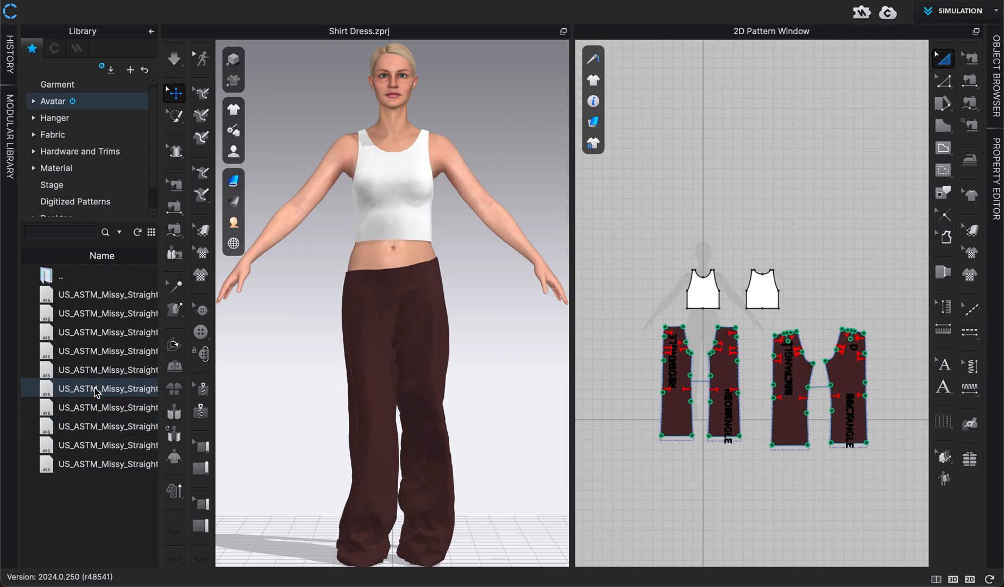
- Load a US_ASTM_Missy_Straight preset onto the avatar and re-drape the pants
click(108, 313)
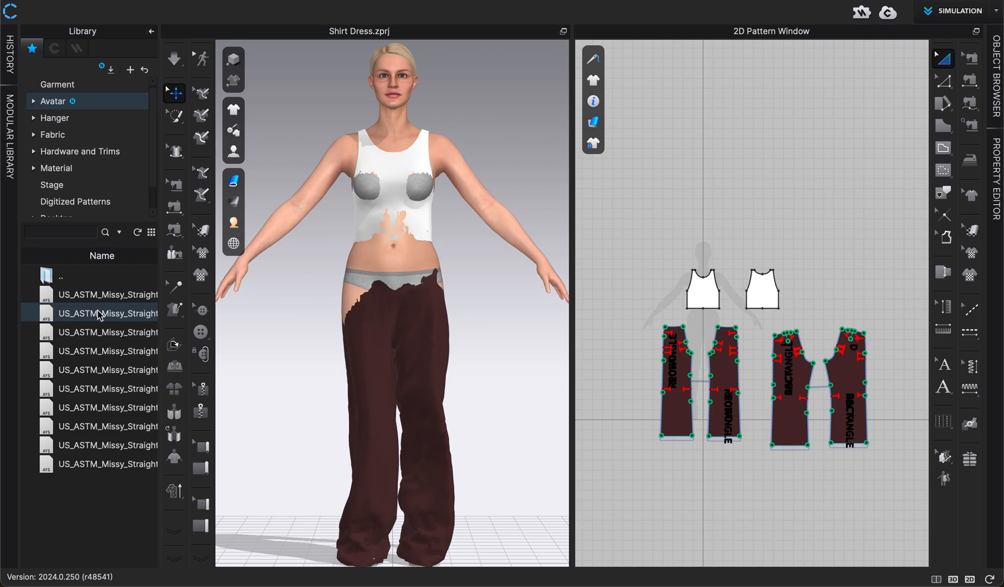
click(173, 58)
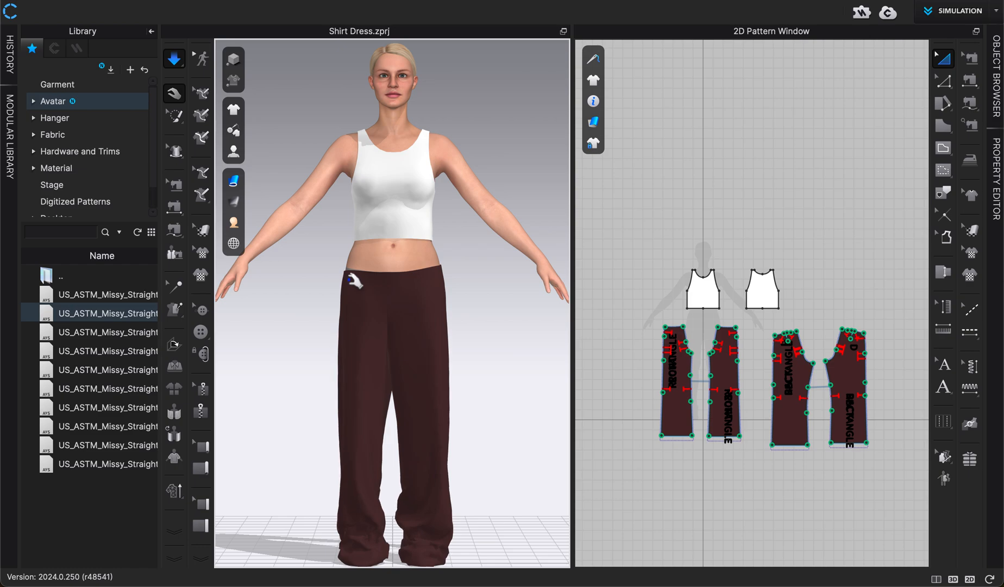
click(677, 384)
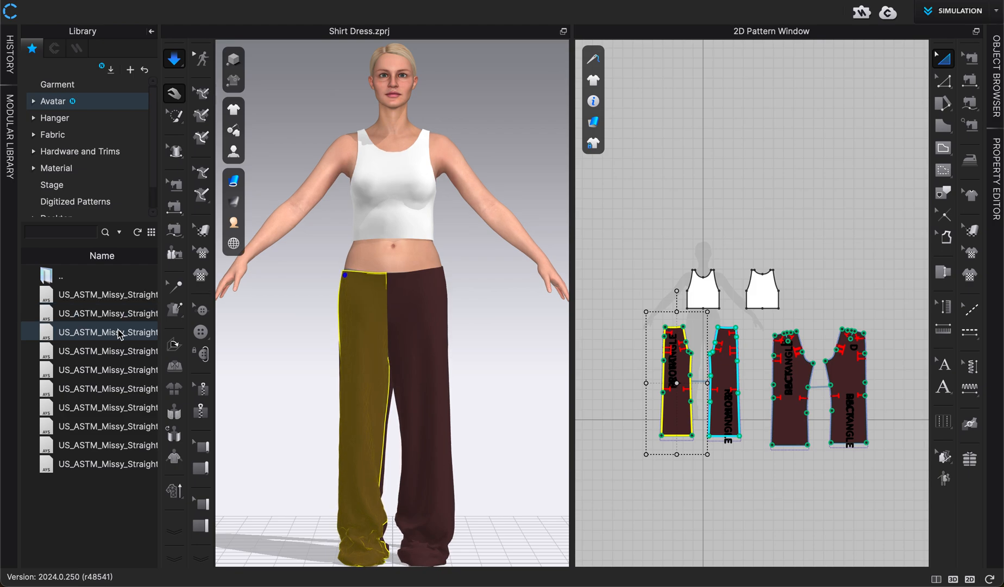
- Stop simulation, select all pant pieces and Reset 3D Arrangement (Selected)
click(174, 94)
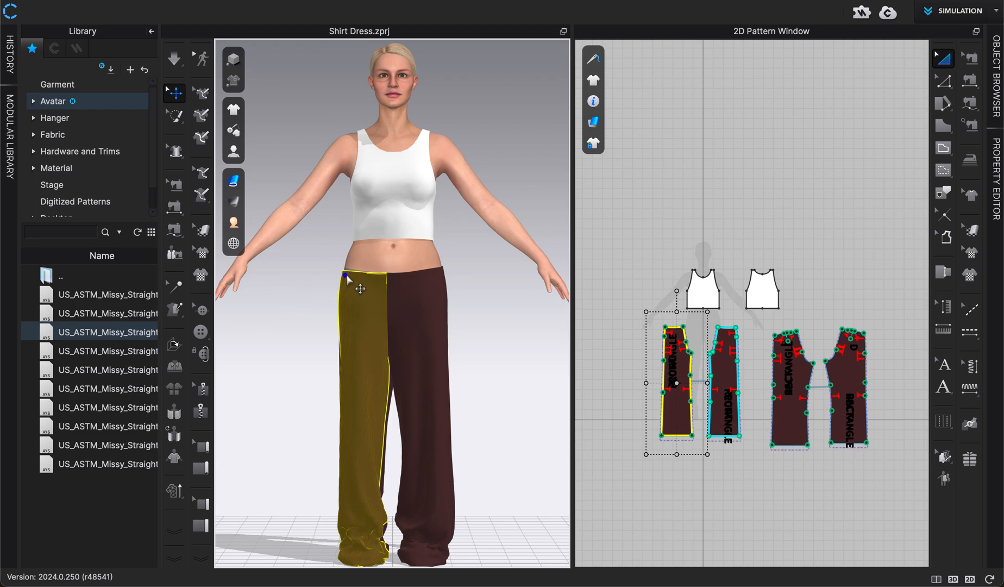
click(174, 59)
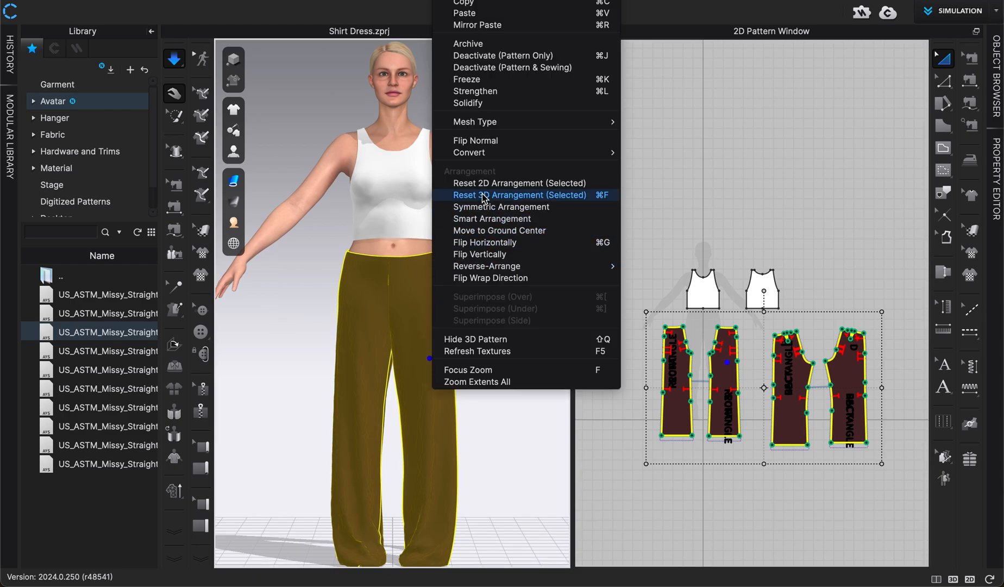
mouse_move(569, 202)
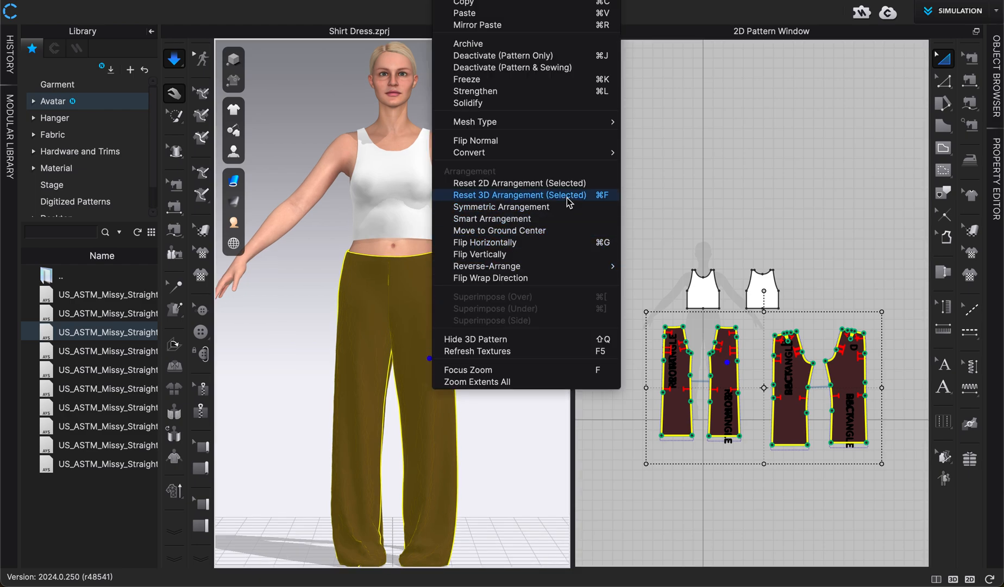
click(518, 195)
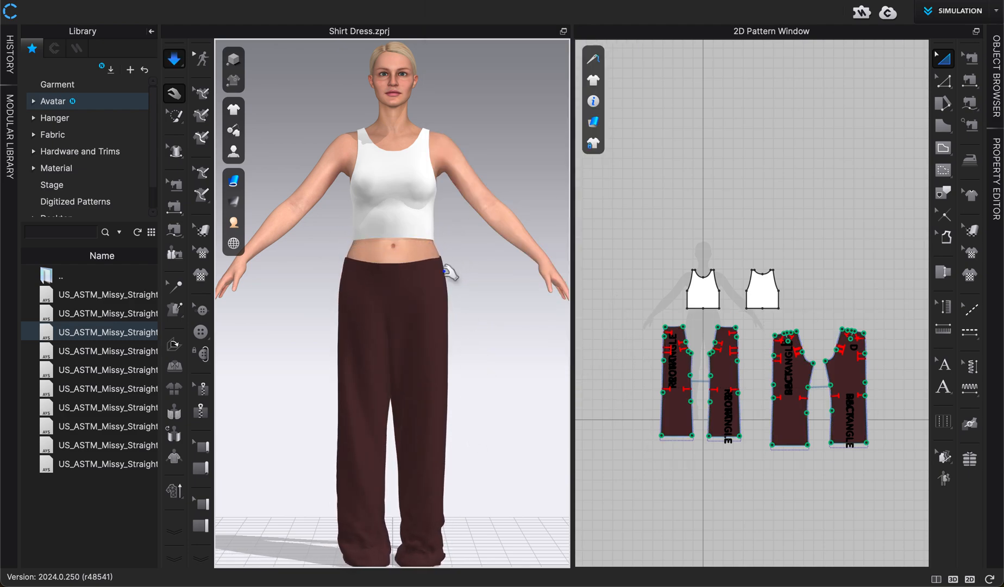
- Load a larger Missy Straight preset and collapse the Library panel
click(722, 385)
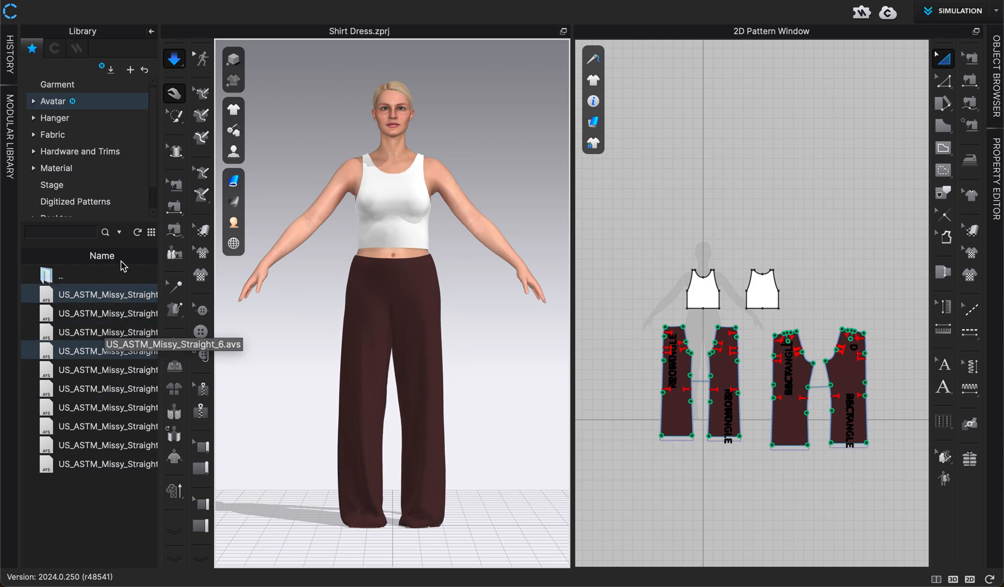
click(152, 31)
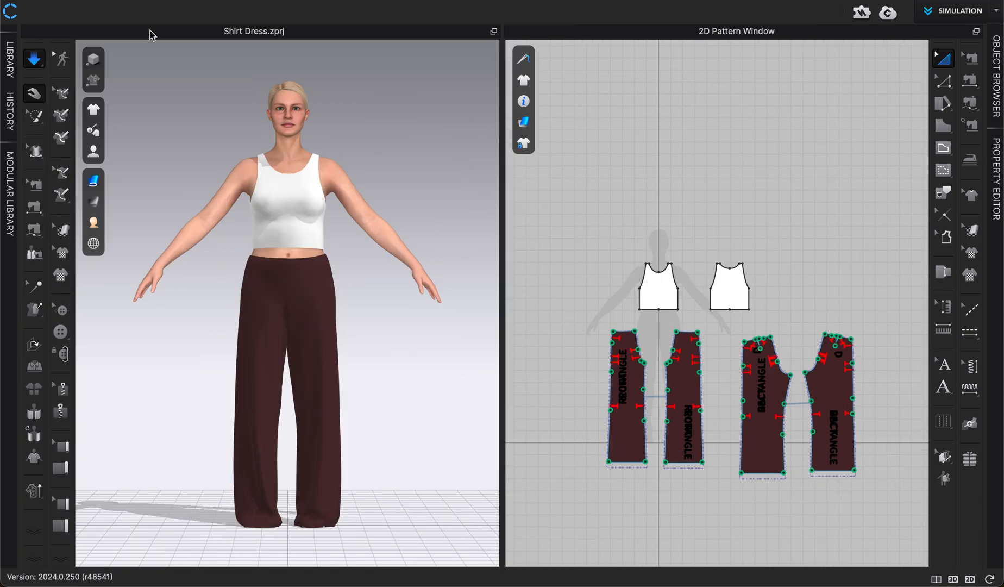
- Show the Avatar menu with its Measurement submenu
click(33, 92)
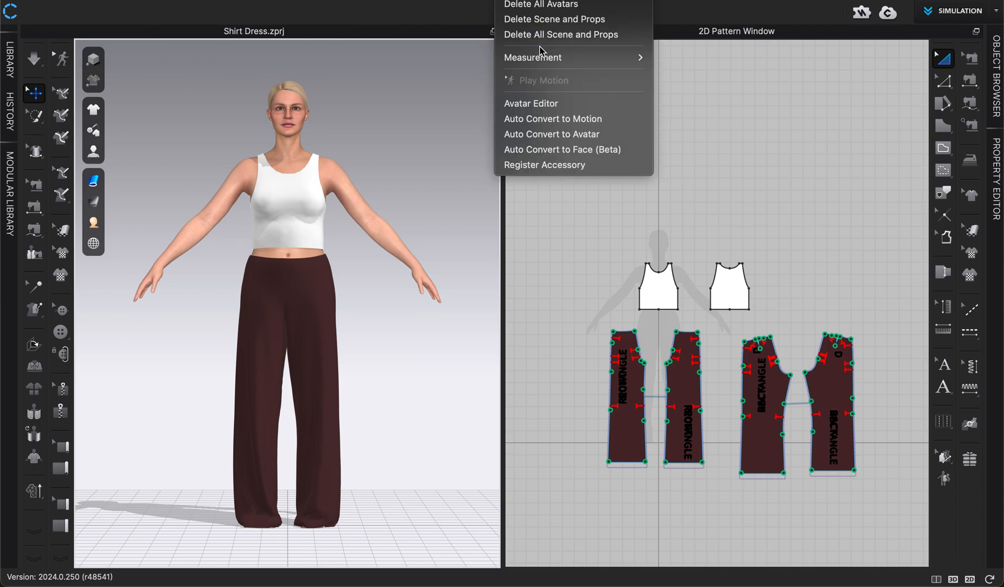
mouse_move(533, 56)
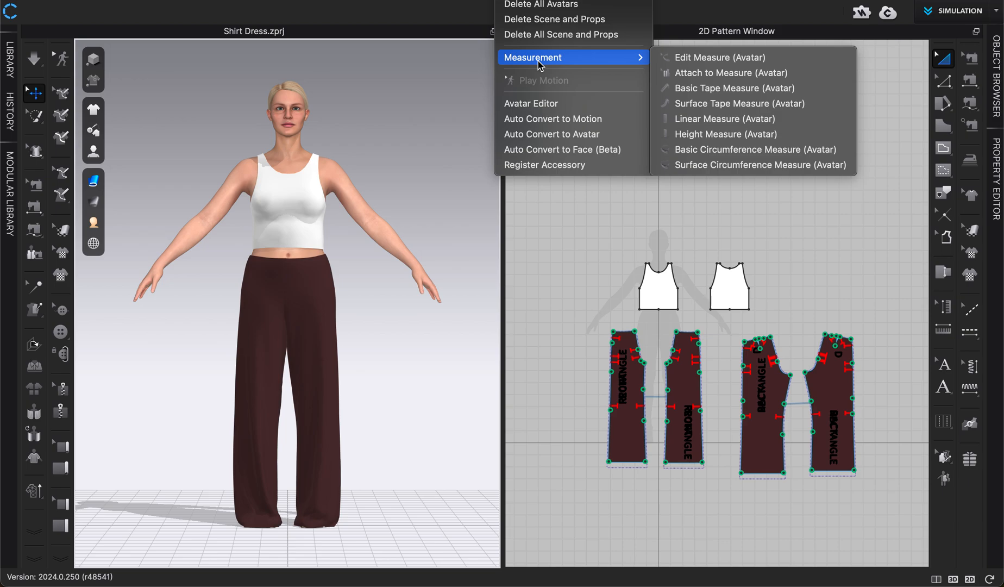
mouse_move(541, 80)
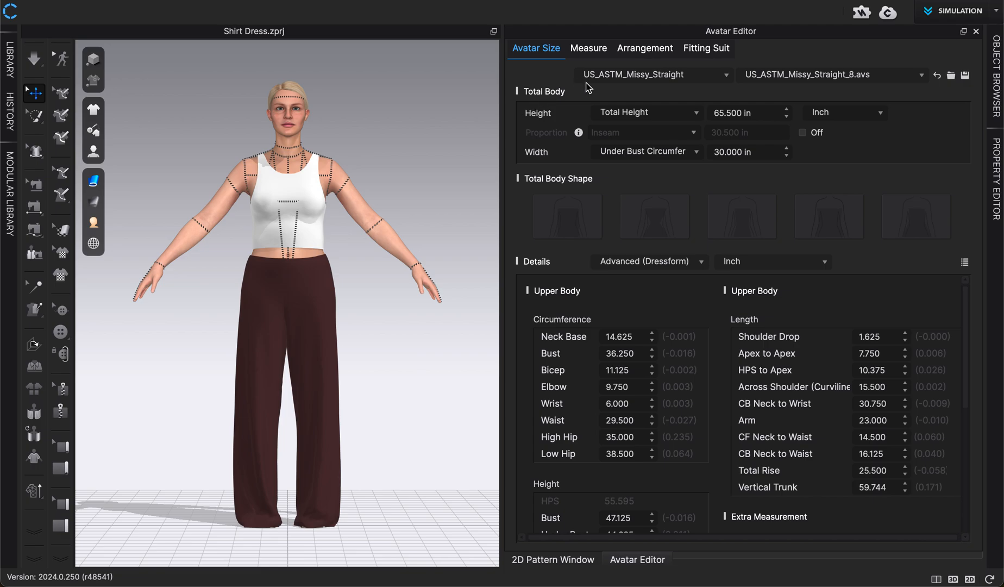
mouse_move(654, 337)
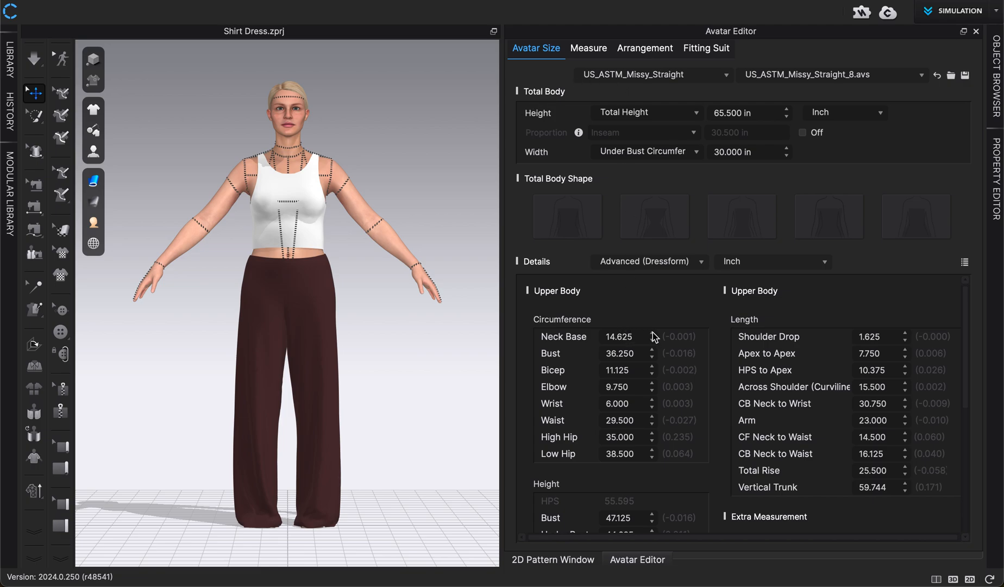
mouse_move(628, 321)
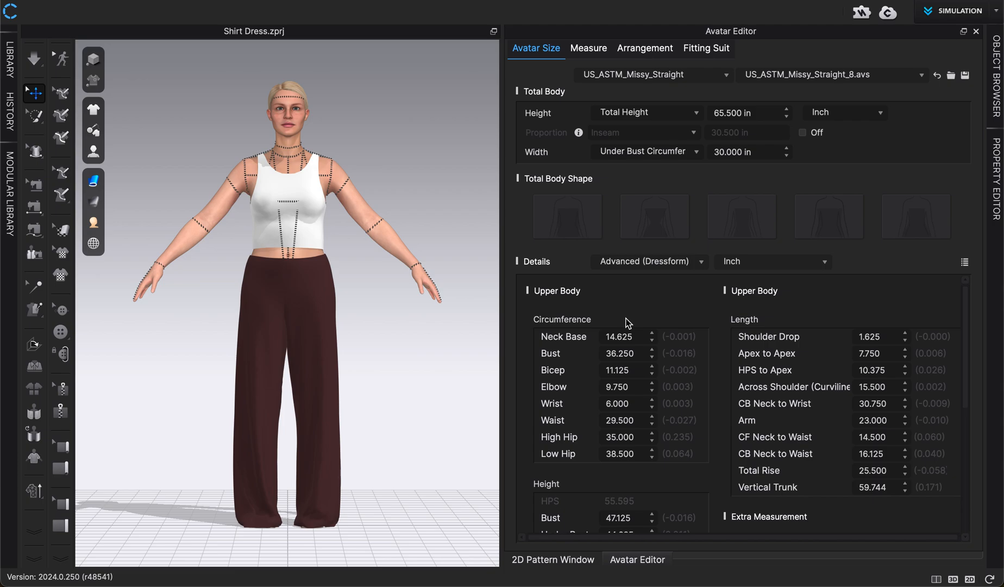
mouse_move(625, 278)
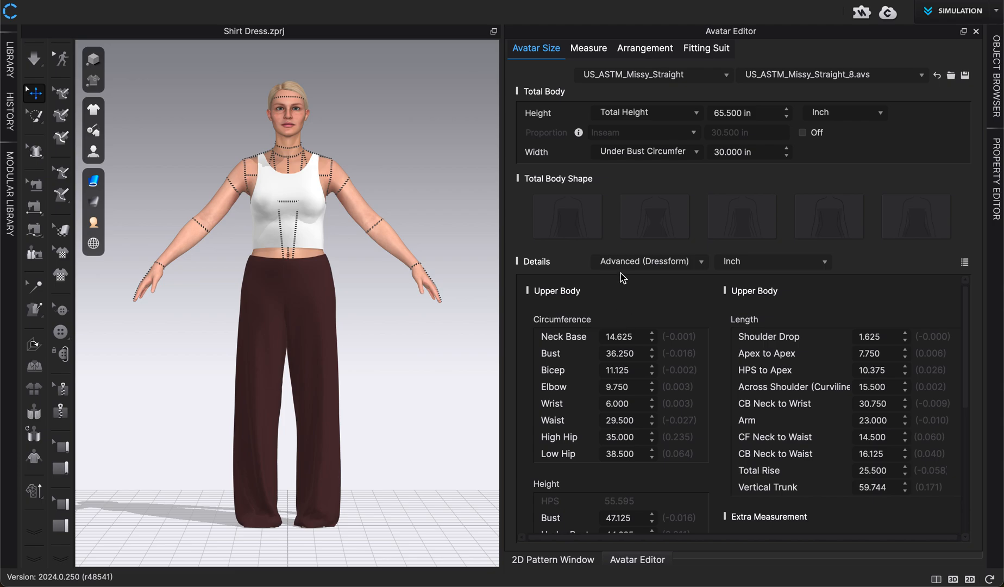
mouse_move(644, 316)
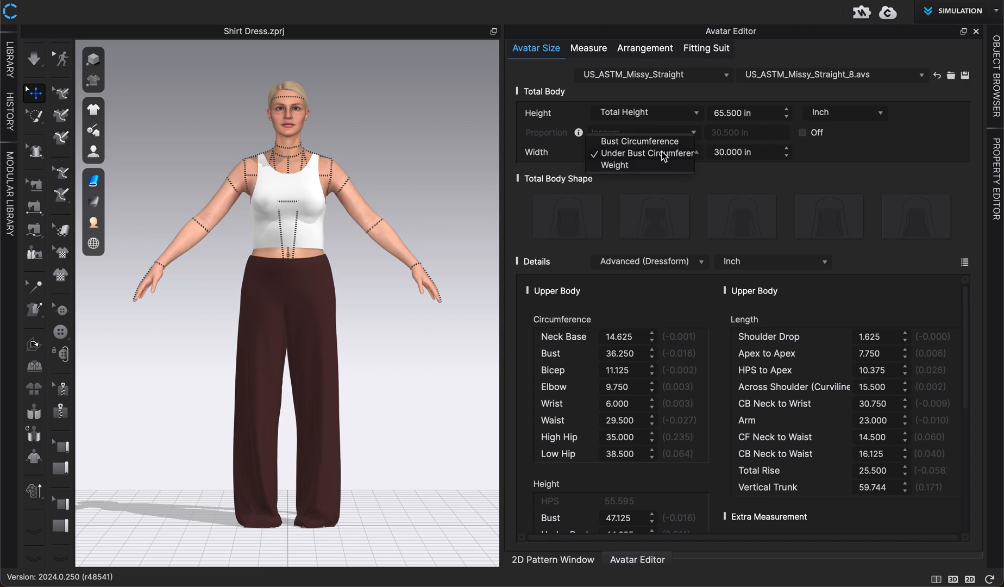
mouse_move(618, 174)
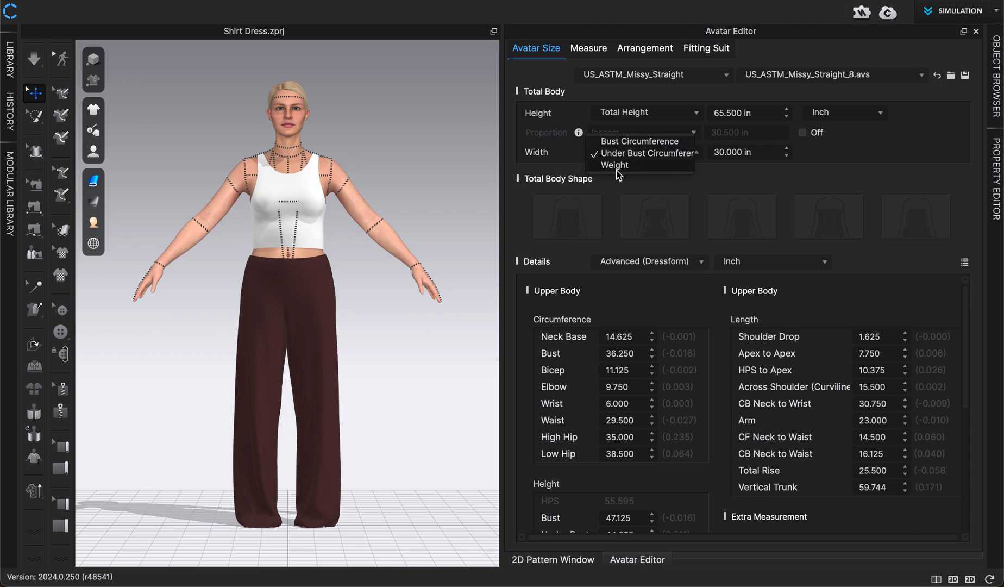
click(646, 153)
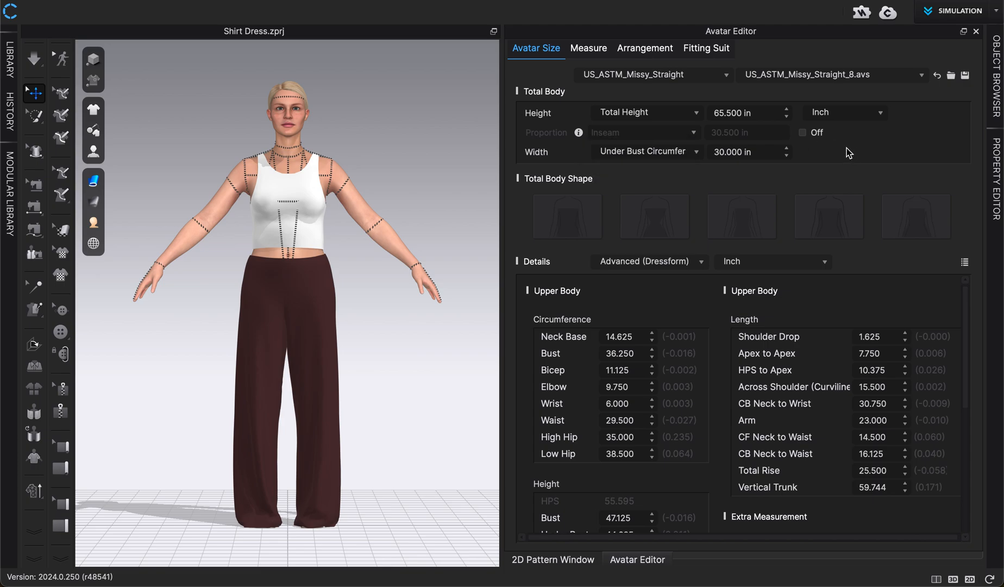
click(844, 112)
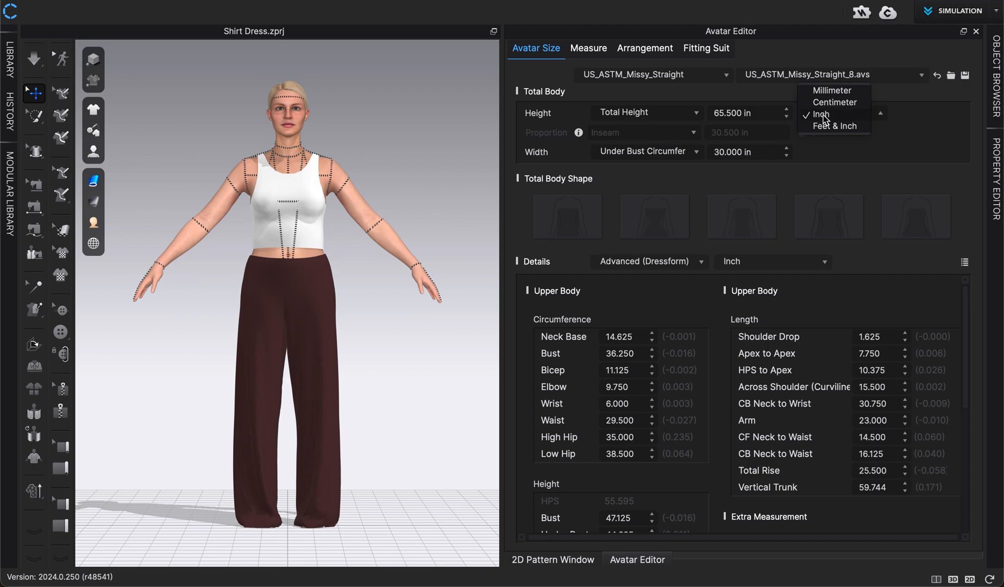
mouse_move(830, 91)
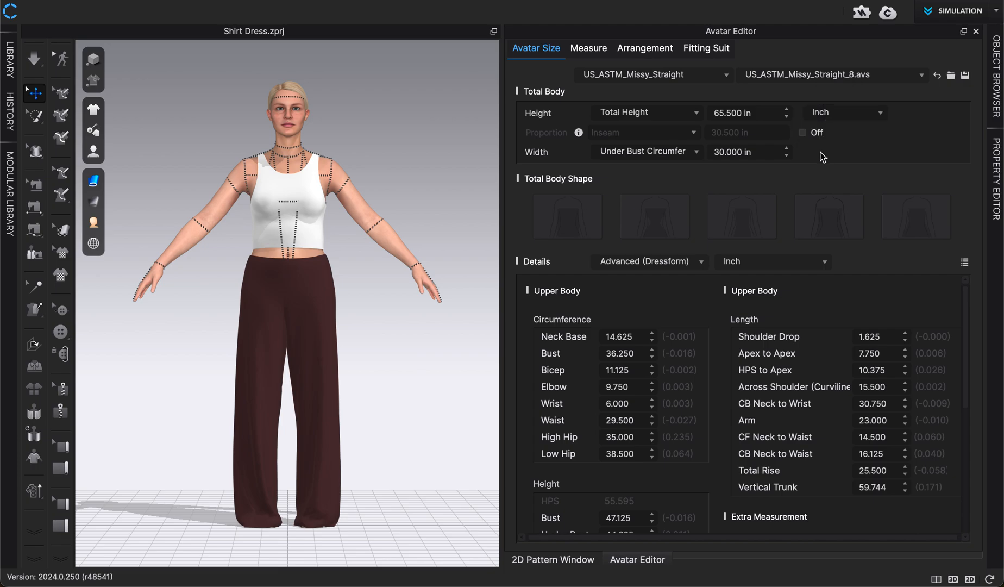
mouse_move(890, 203)
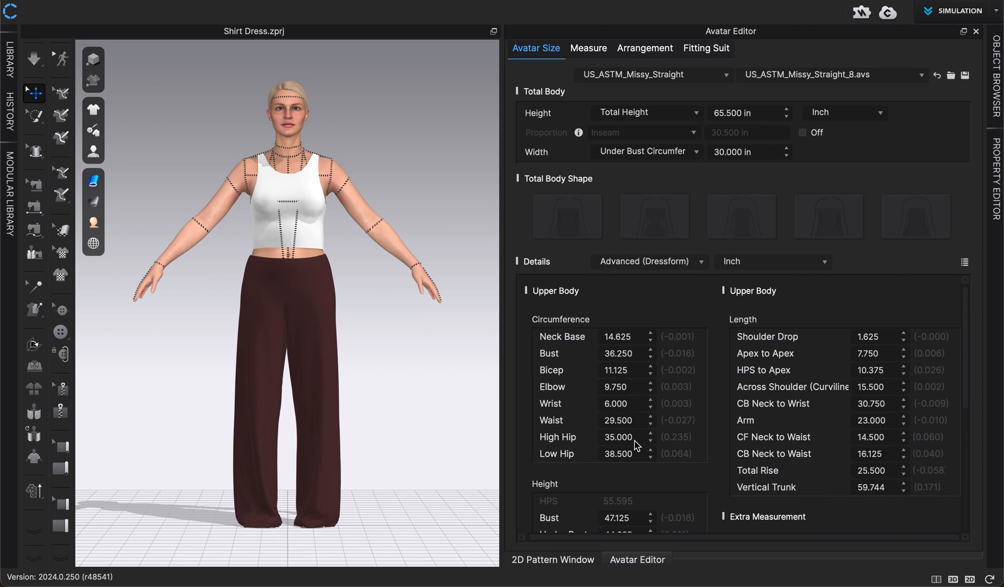
mouse_move(588, 349)
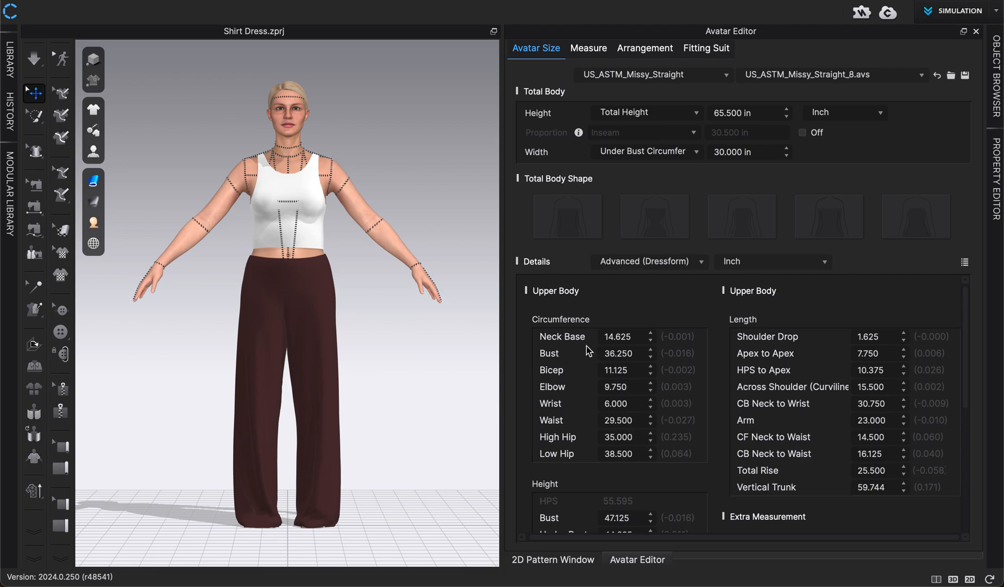
mouse_move(575, 340)
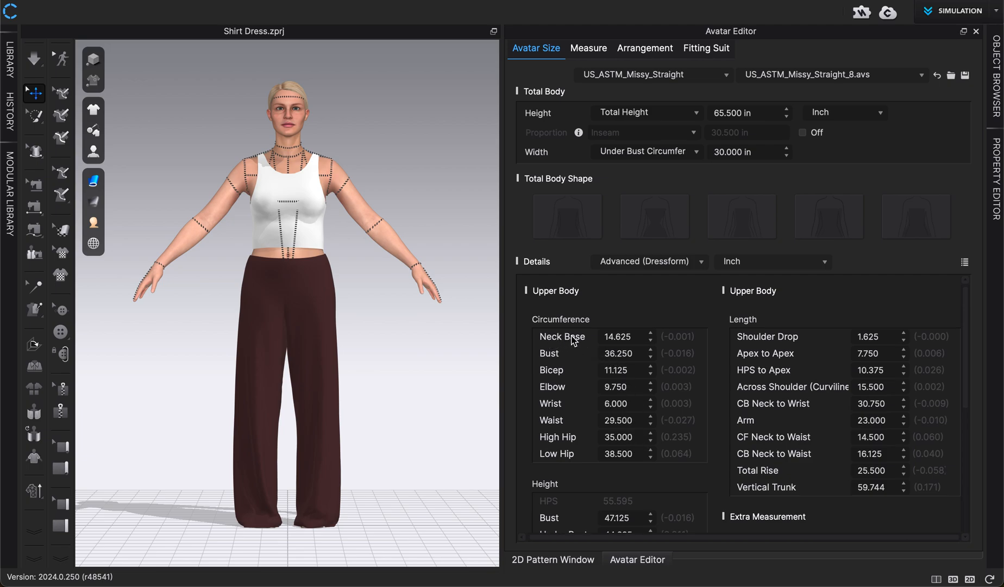
mouse_move(715, 335)
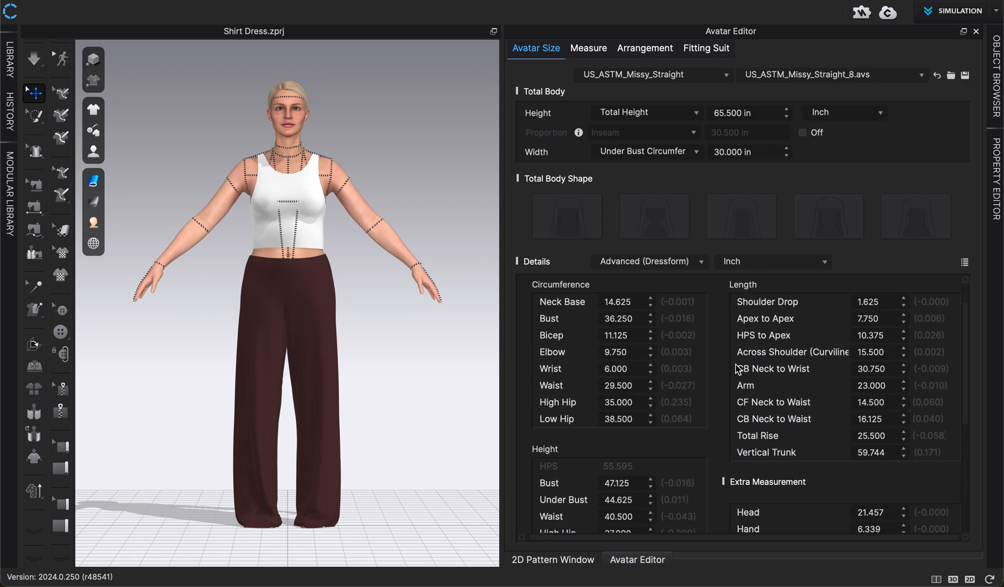
scroll(down, 3)
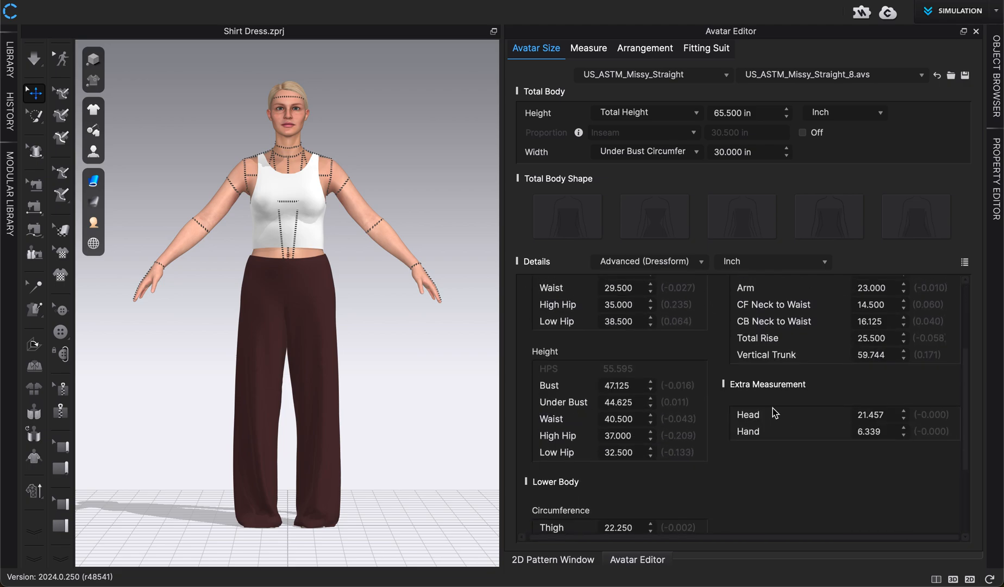
scroll(down, 3)
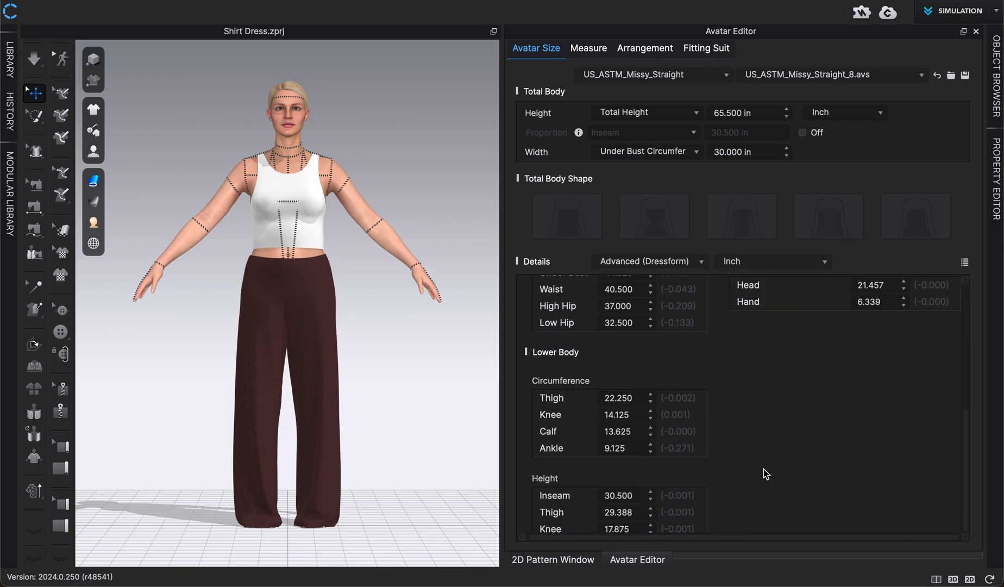
scroll(up, 3)
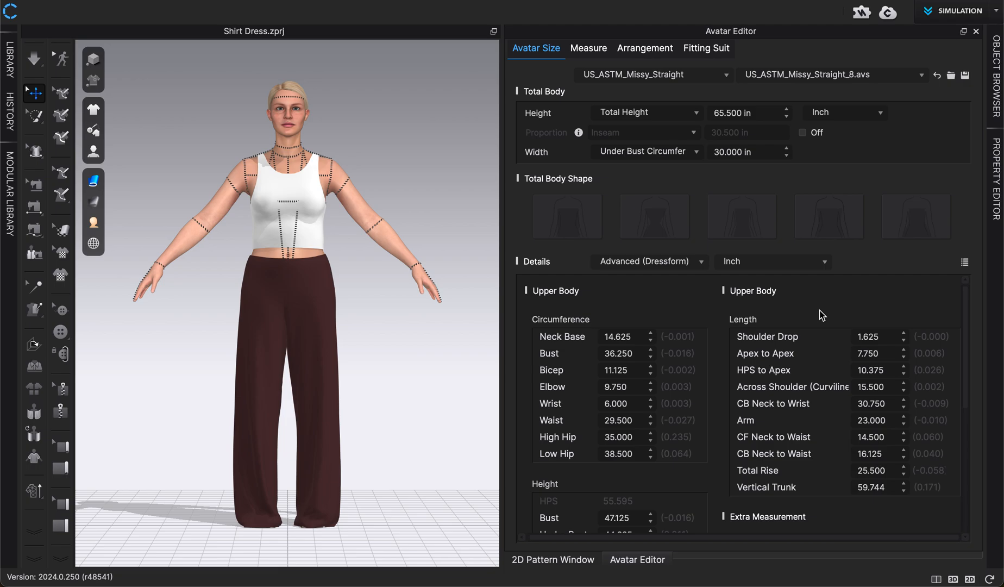
mouse_move(829, 241)
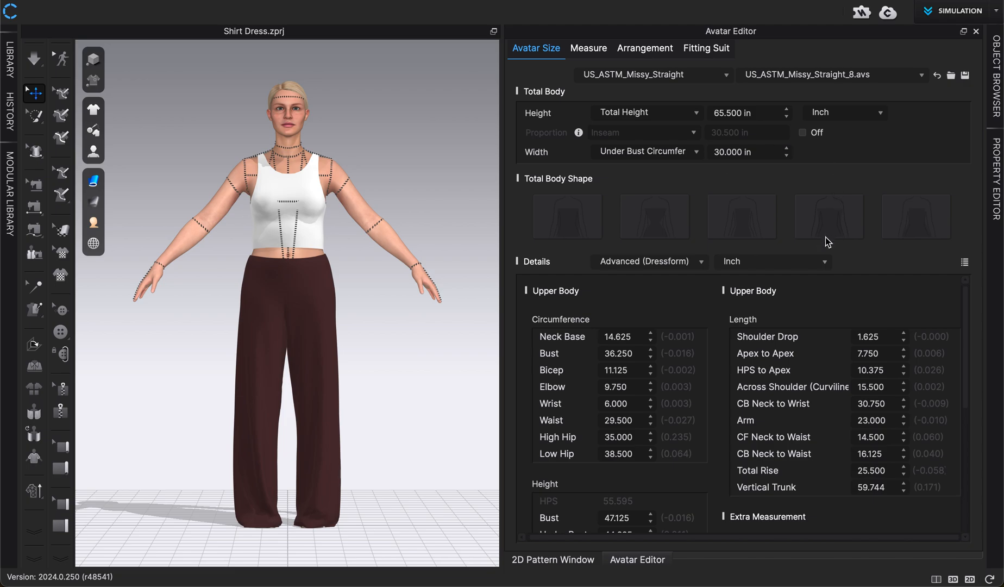
mouse_move(823, 246)
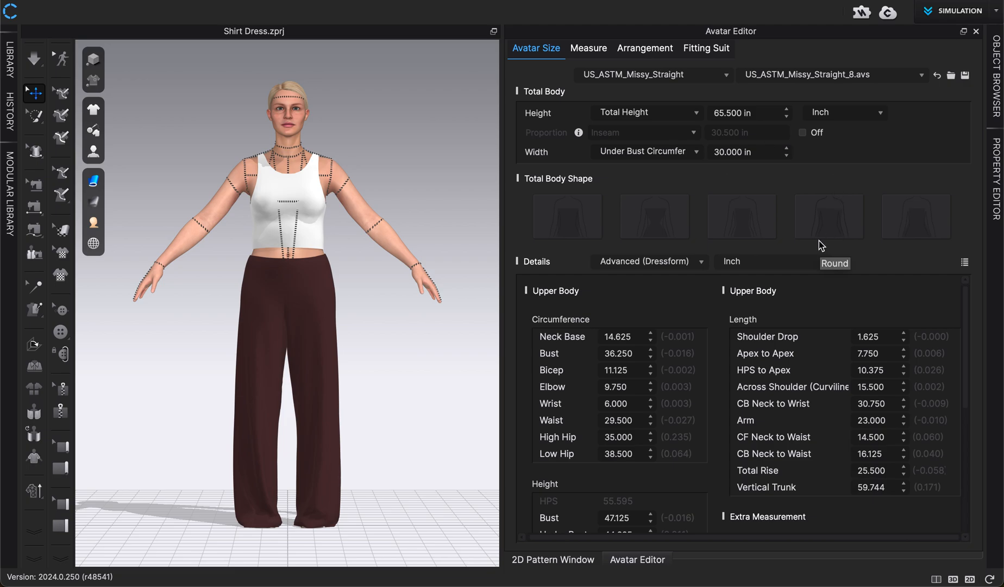
mouse_move(966, 75)
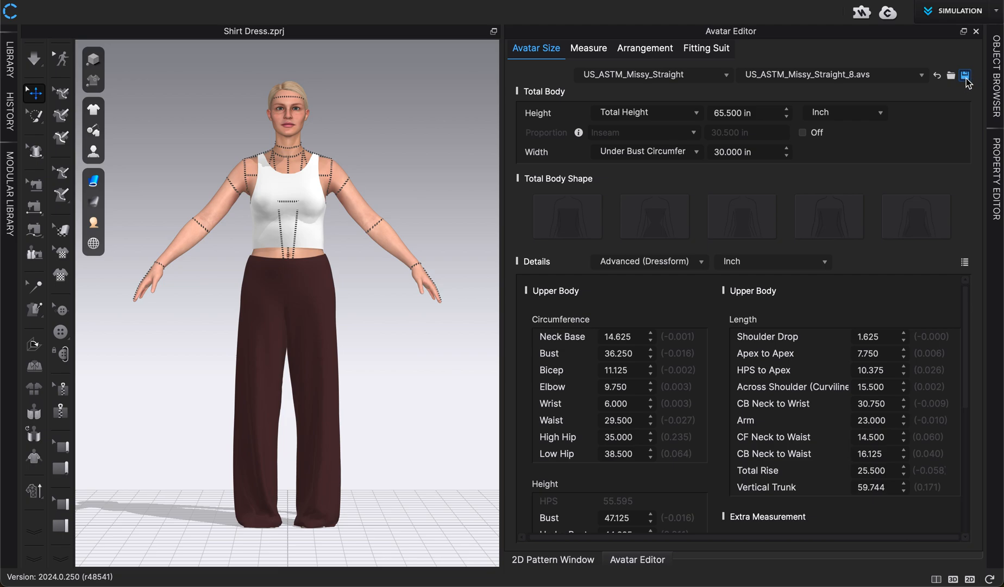
mouse_move(965, 76)
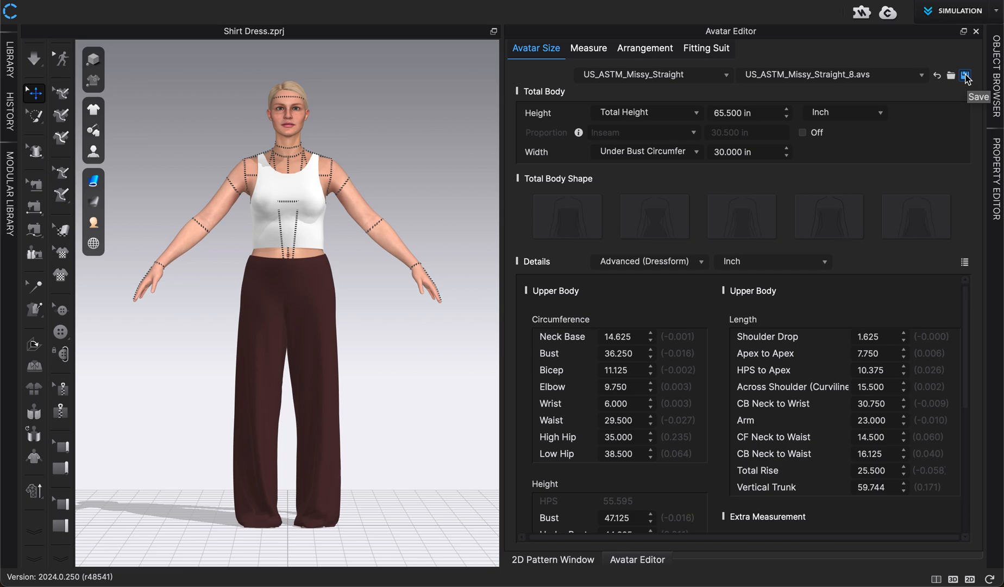
mouse_move(935, 123)
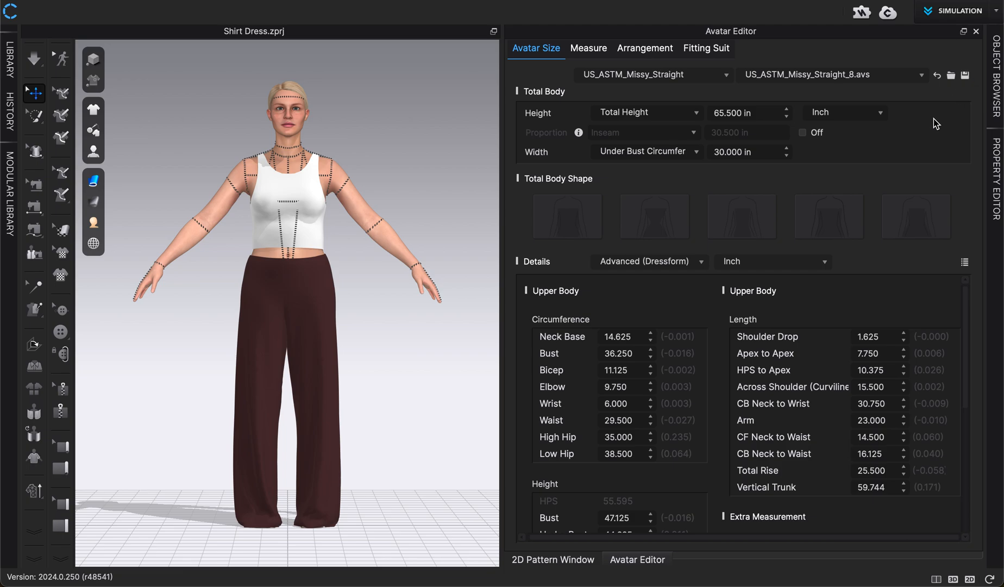
mouse_move(898, 133)
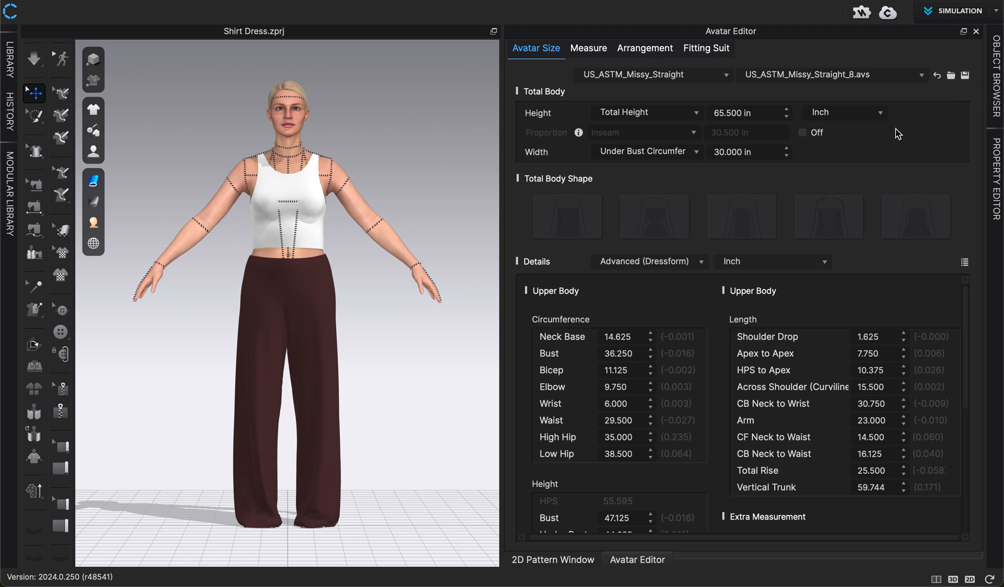
mouse_move(814, 105)
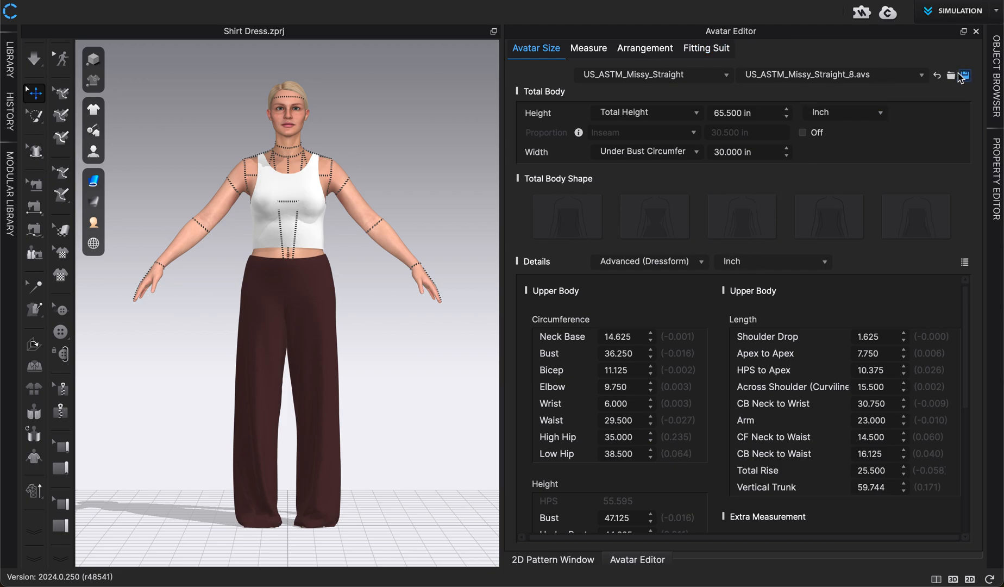
mouse_move(950, 75)
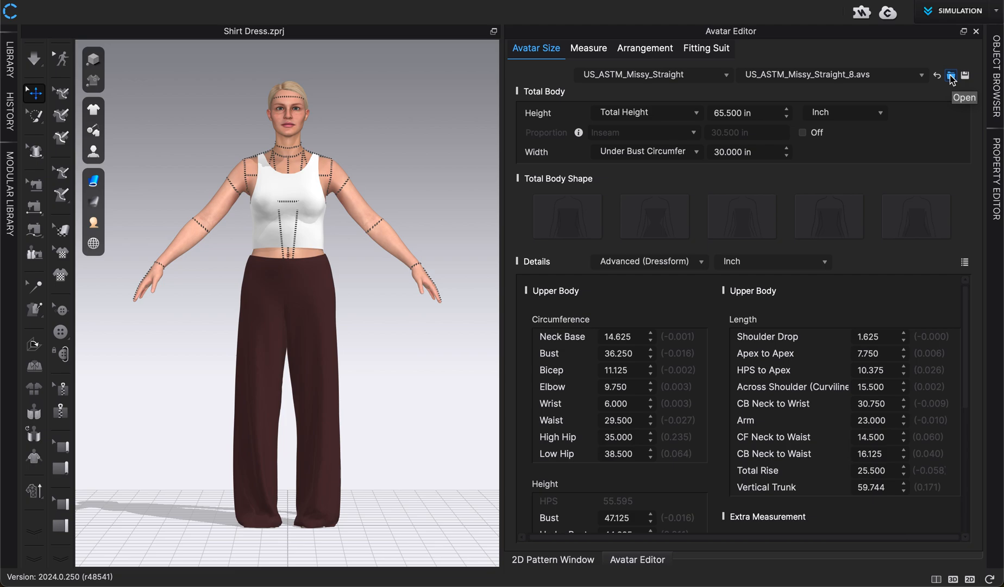
mouse_move(866, 180)
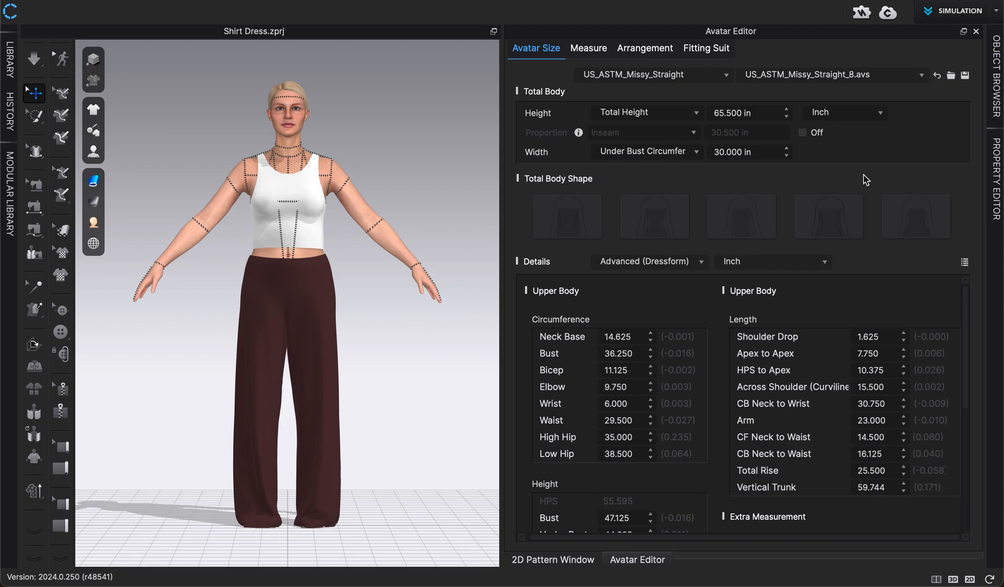
mouse_move(760, 165)
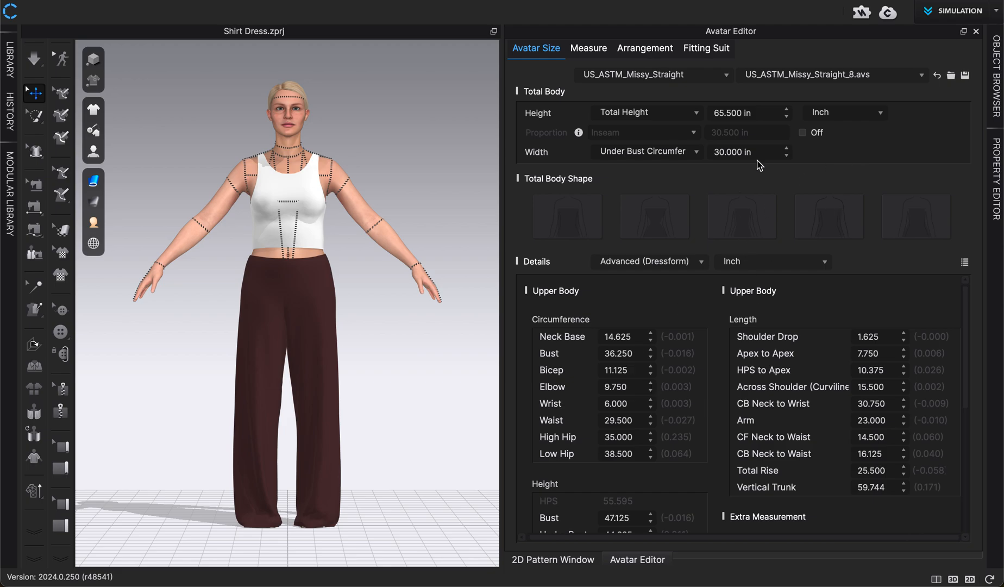
mouse_move(863, 165)
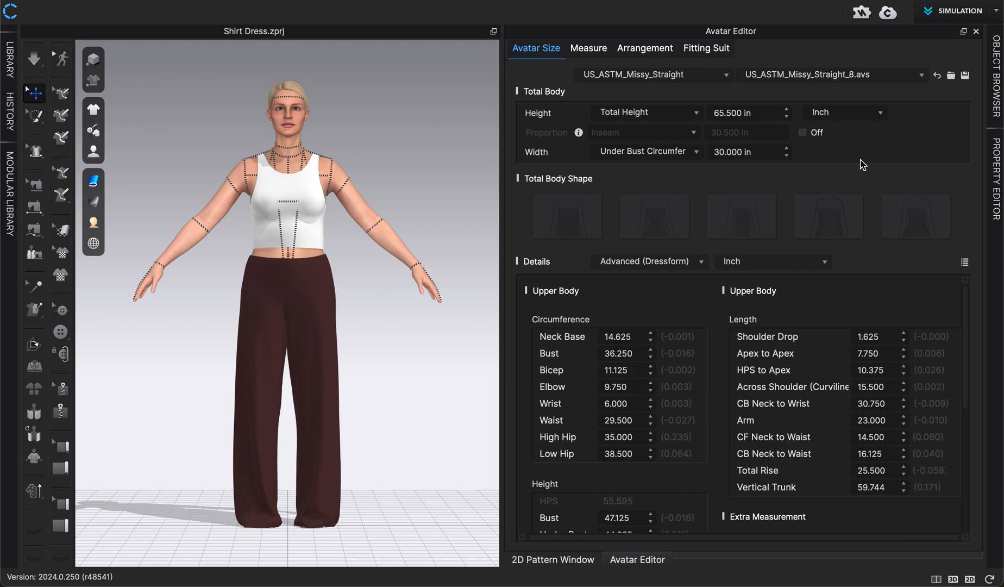